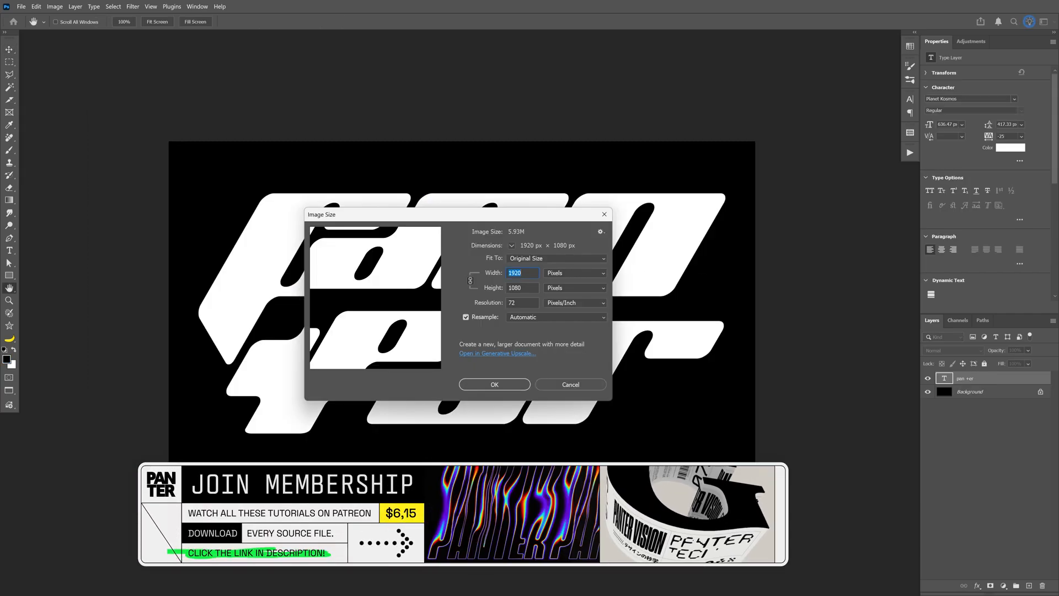
# Step: Close Image Size unchanged, keeping the document at 1920 × 1080 px and 72 ppi
pyautogui.click(569, 384)
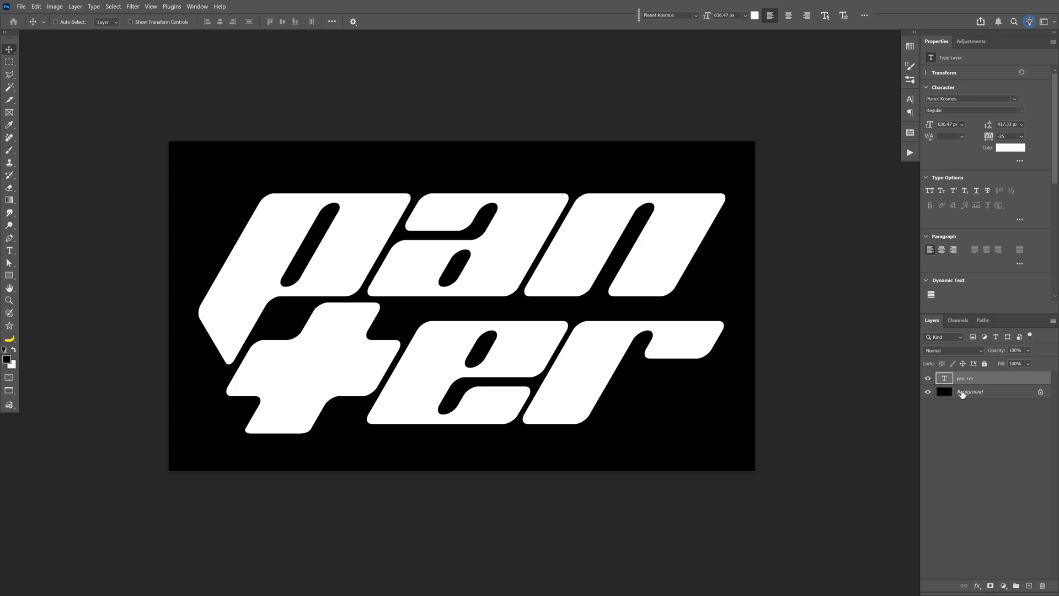
# Step: Give the panter type layer a black (#000000) Color Overlay
pyautogui.doubleClick(975, 378)
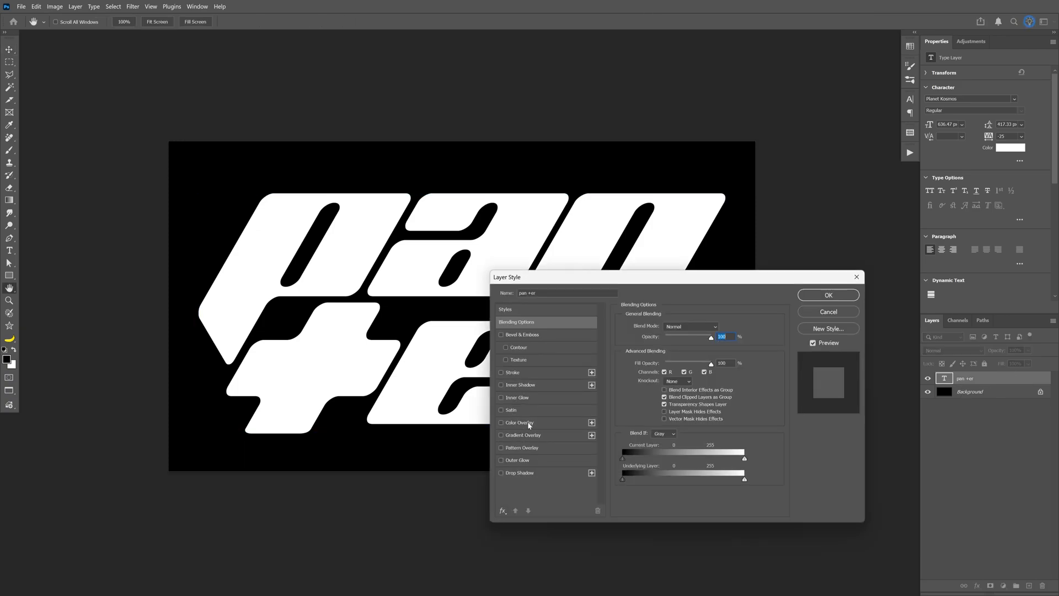
pyautogui.click(501, 421)
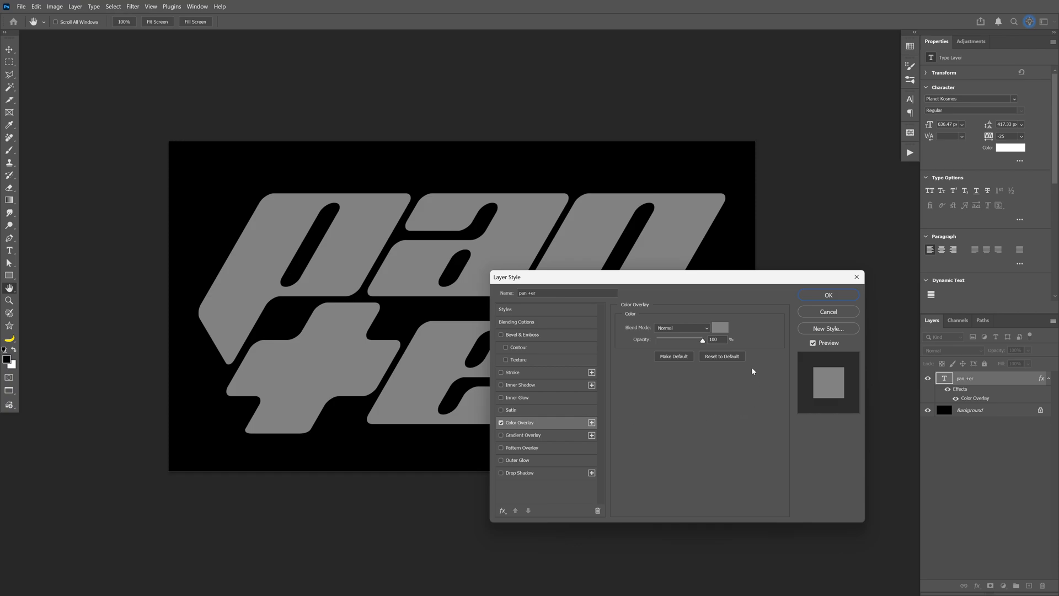
pyautogui.click(719, 327)
pyautogui.write('000000')
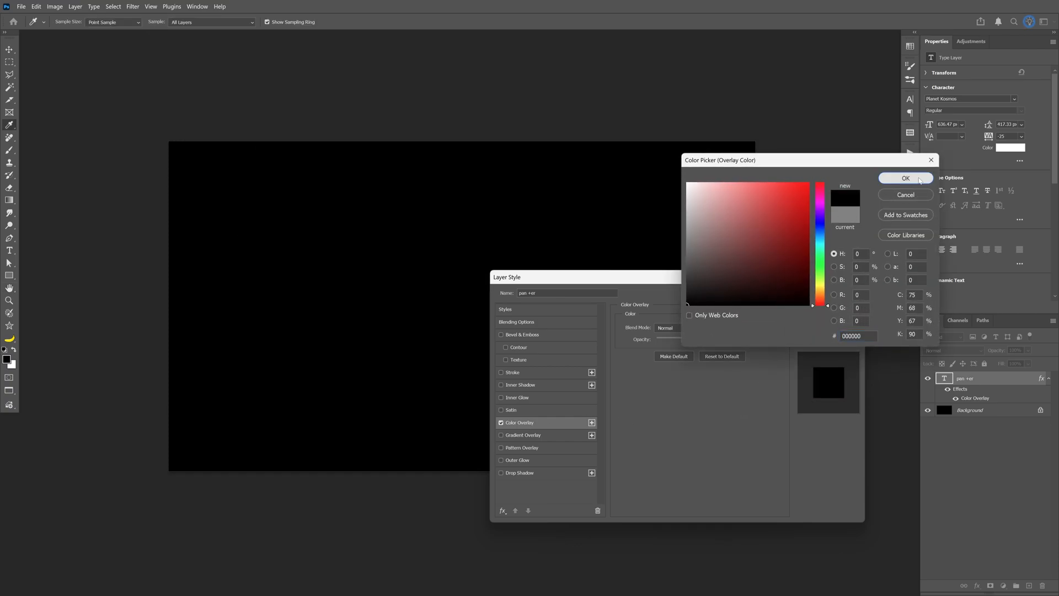
pyautogui.click(905, 177)
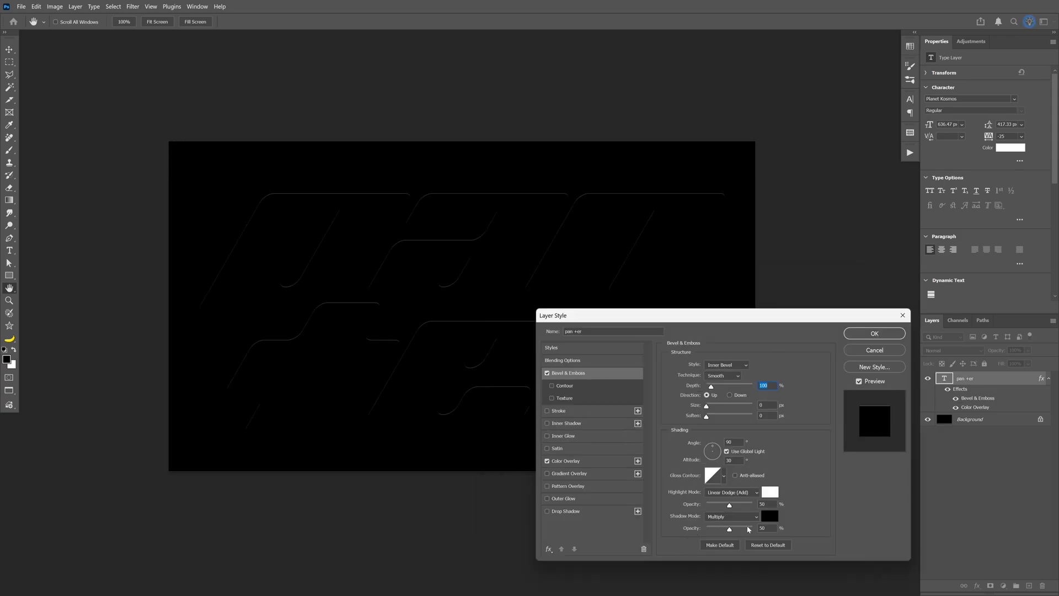
# Step: Set the Bevel & Emboss shadow colour to white and its blend mode to Difference
pyautogui.click(769, 515)
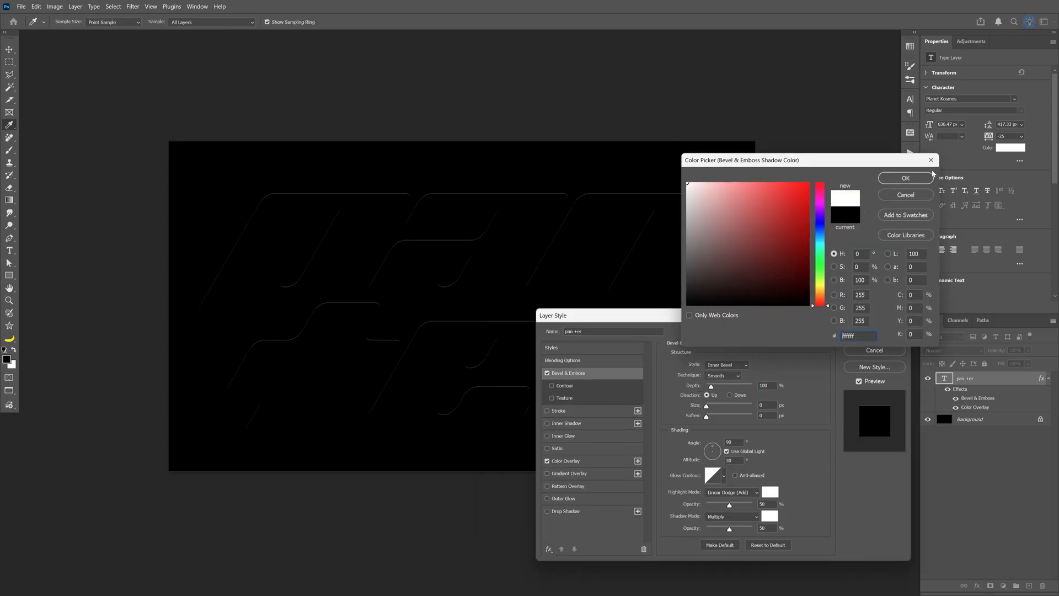
pyautogui.click(905, 178)
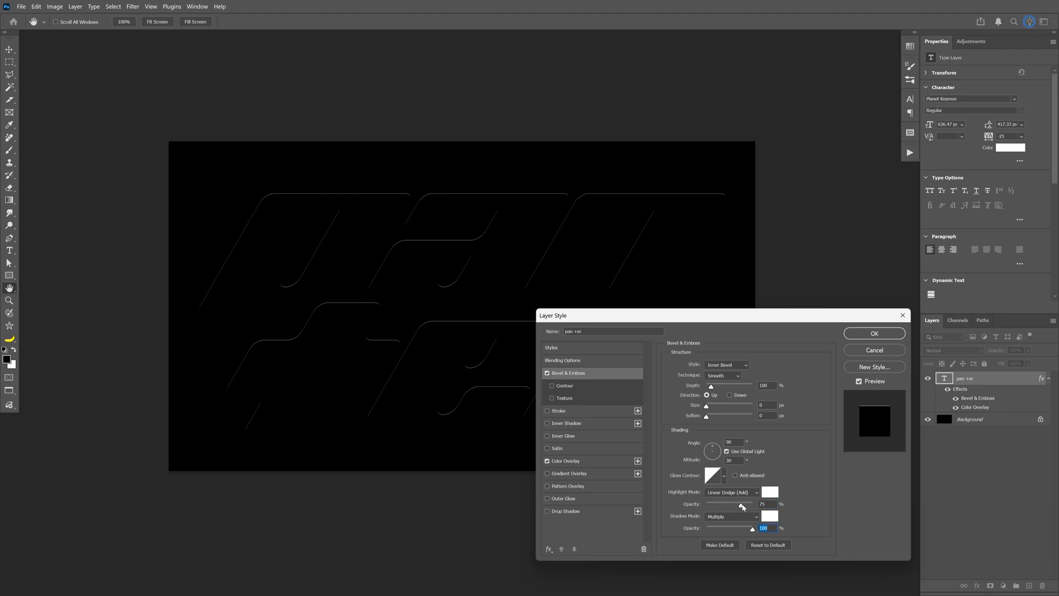
pyautogui.click(731, 491)
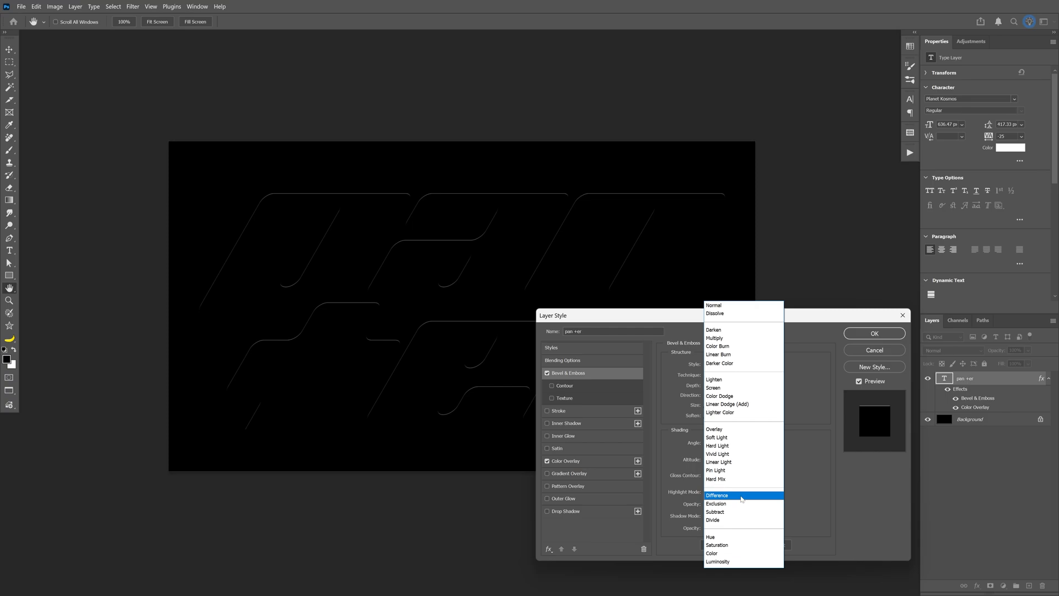
pyautogui.moveTo(714, 337)
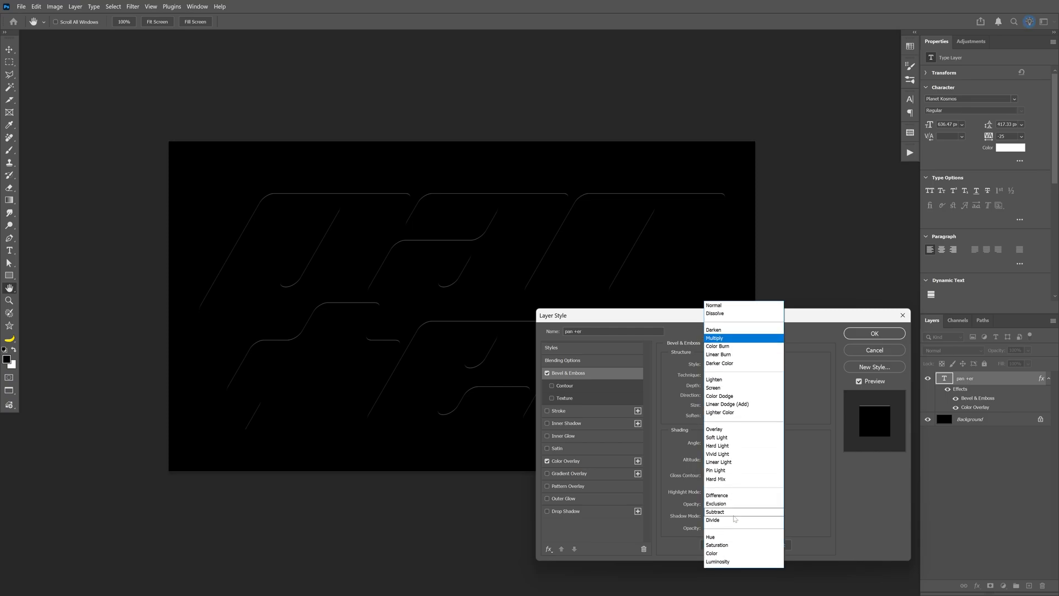
pyautogui.click(717, 495)
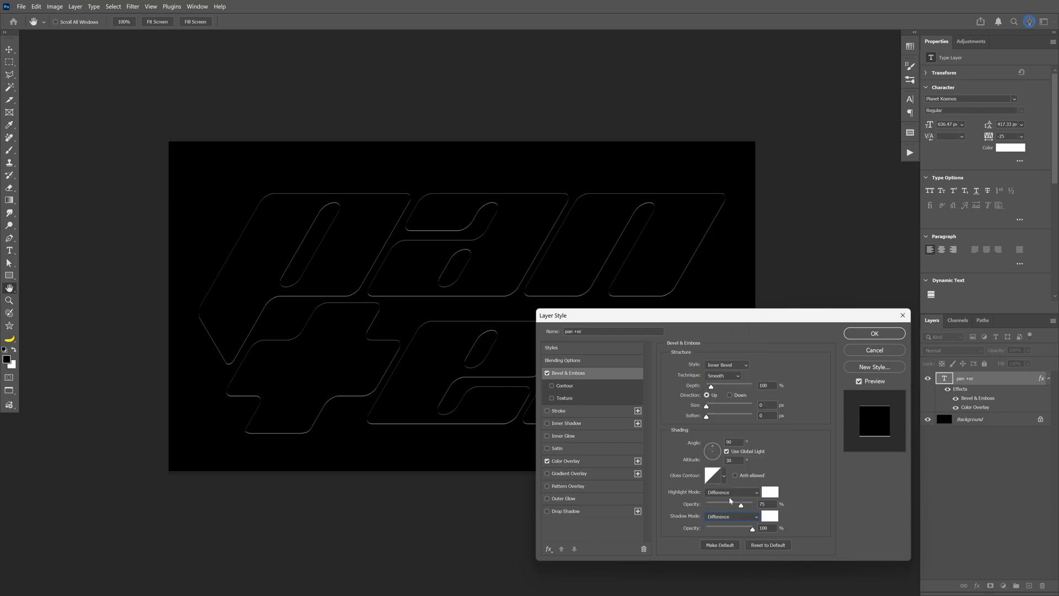
# Step: Set the bevel to Chisel Hard, depth 540, size 120, altitude 60, with a peaked gloss contour
pyautogui.click(723, 375)
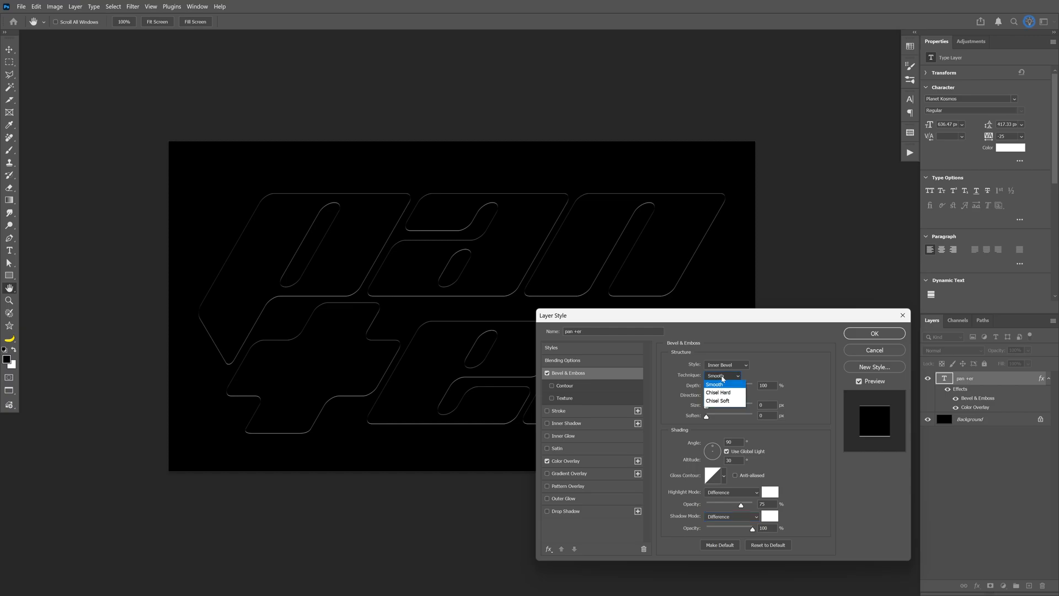
pyautogui.moveTo(719, 393)
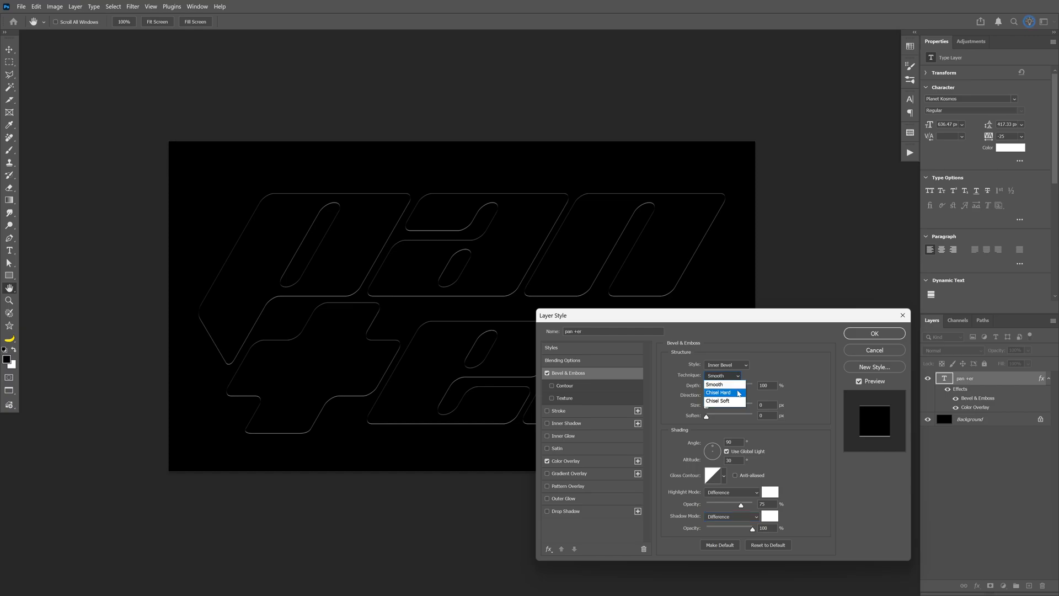
pyautogui.click(719, 393)
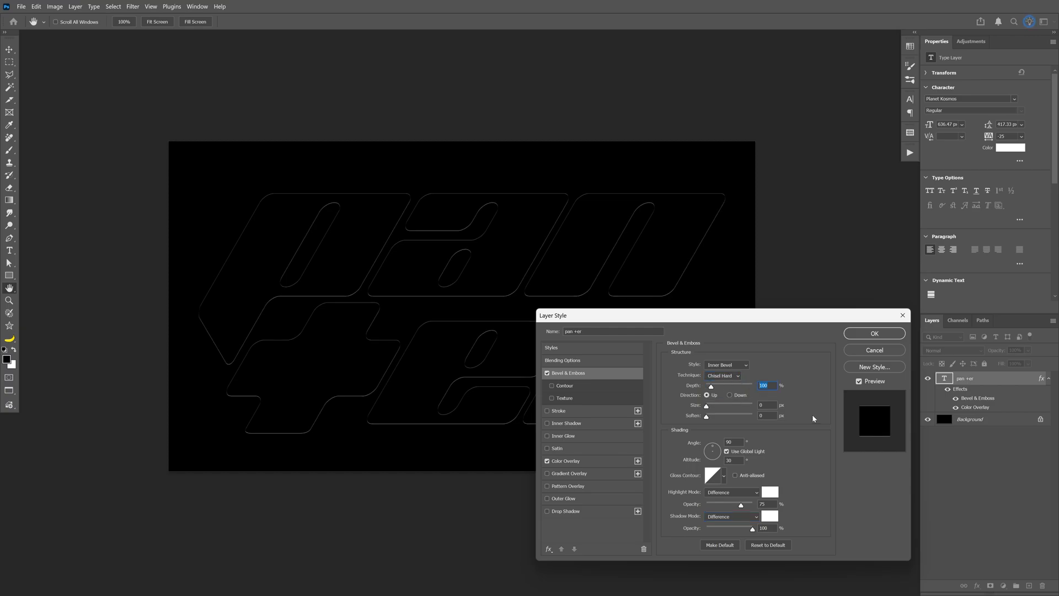
pyautogui.write('540')
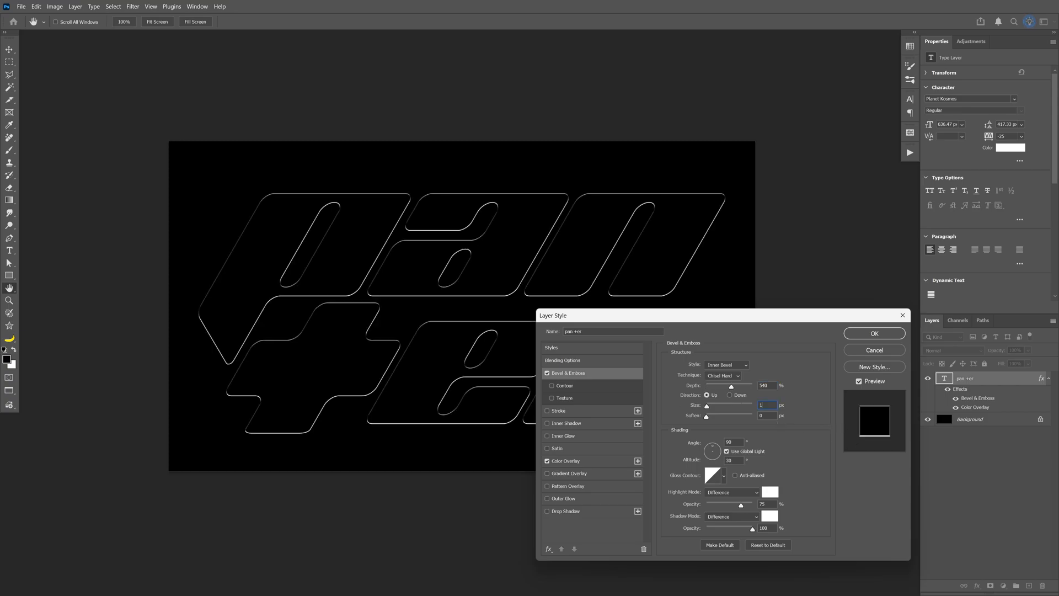
pyautogui.write('120')
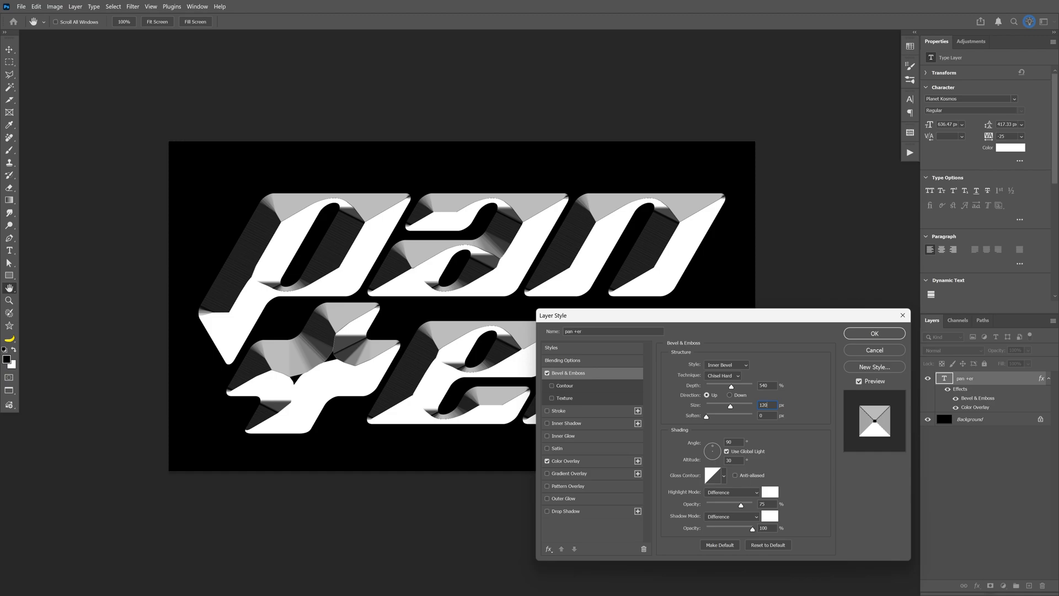
pyautogui.moveTo(260, 392)
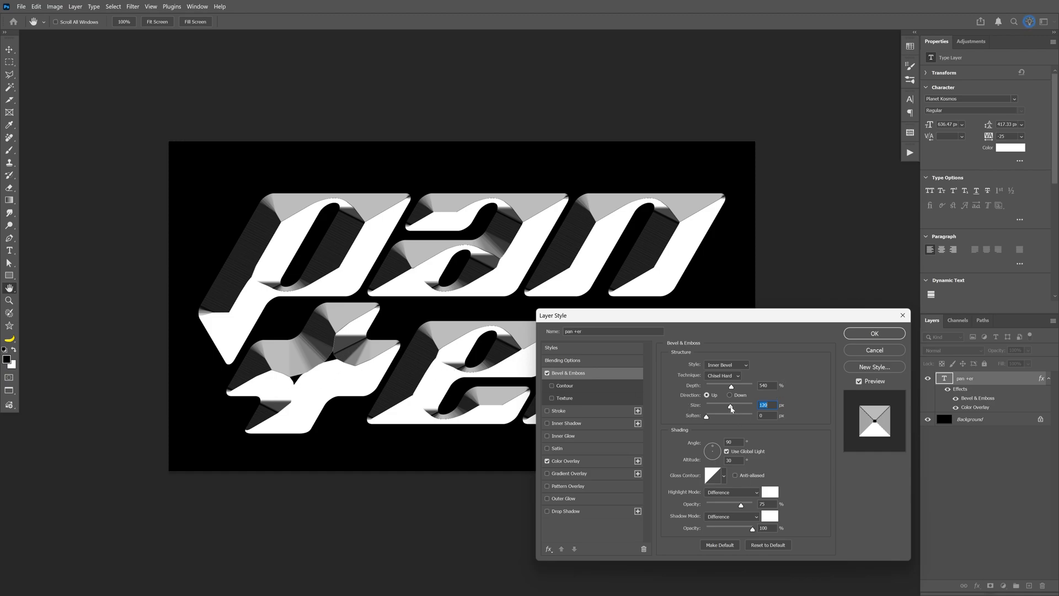
pyautogui.moveTo(729, 406); pyautogui.dragTo(735, 405)
pyautogui.write('75')
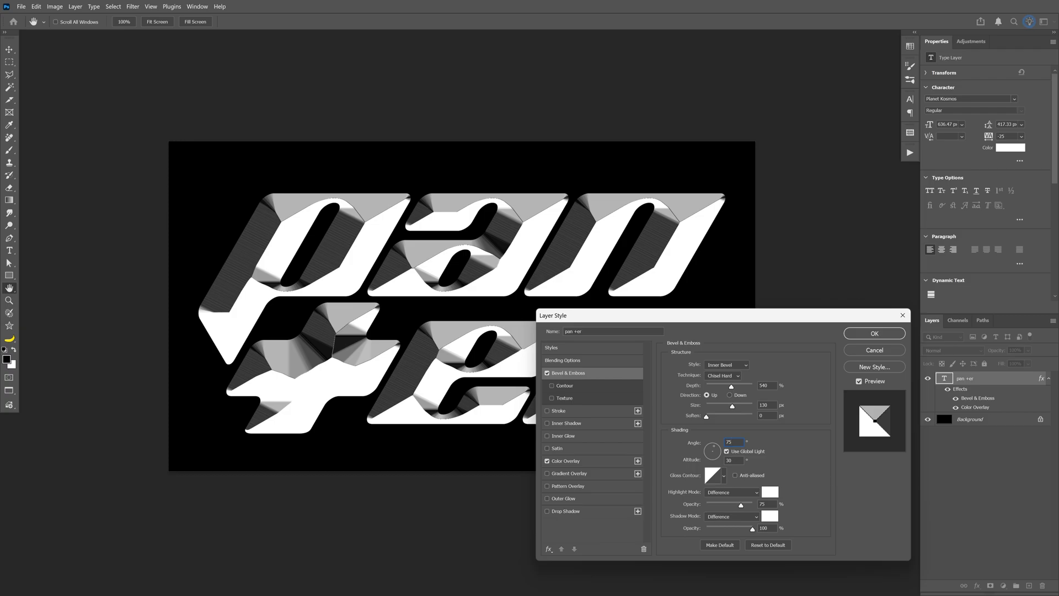
pyautogui.write('60')
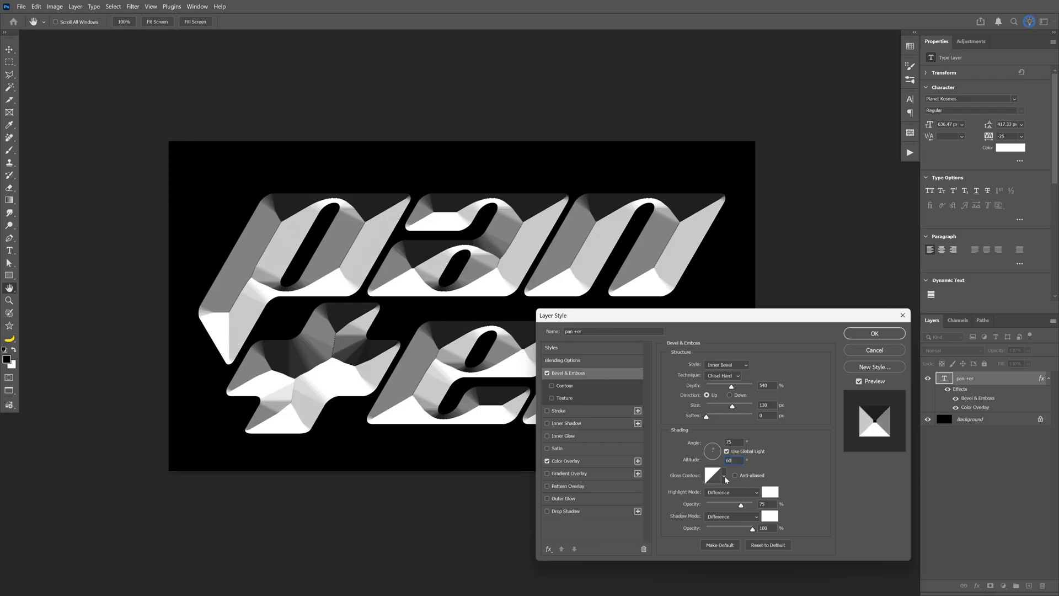
pyautogui.click(722, 475)
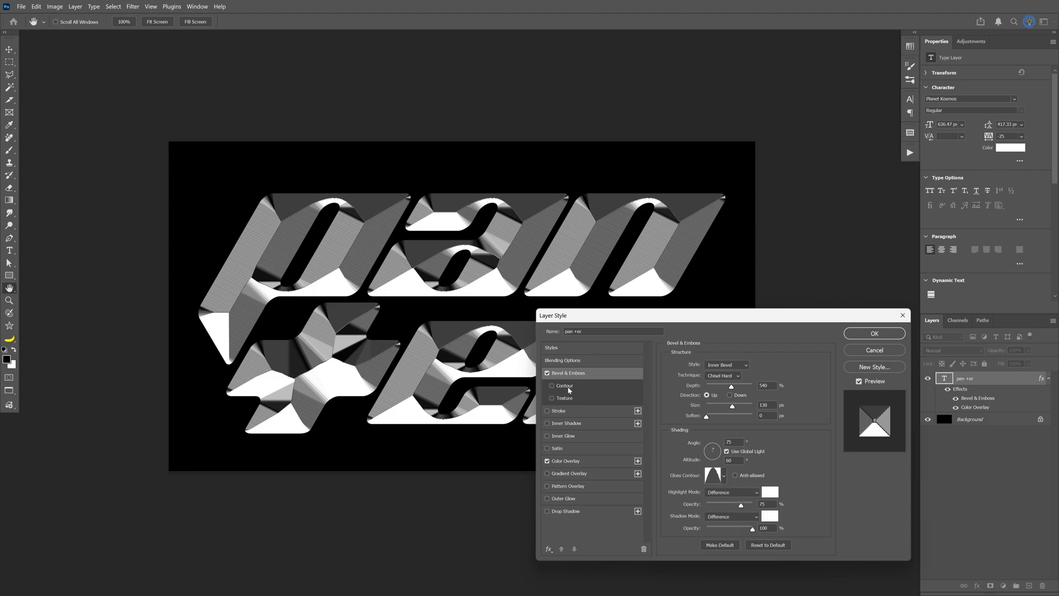
# Step: Enable the bevel Contour with a curved profile at 50% range
pyautogui.click(565, 385)
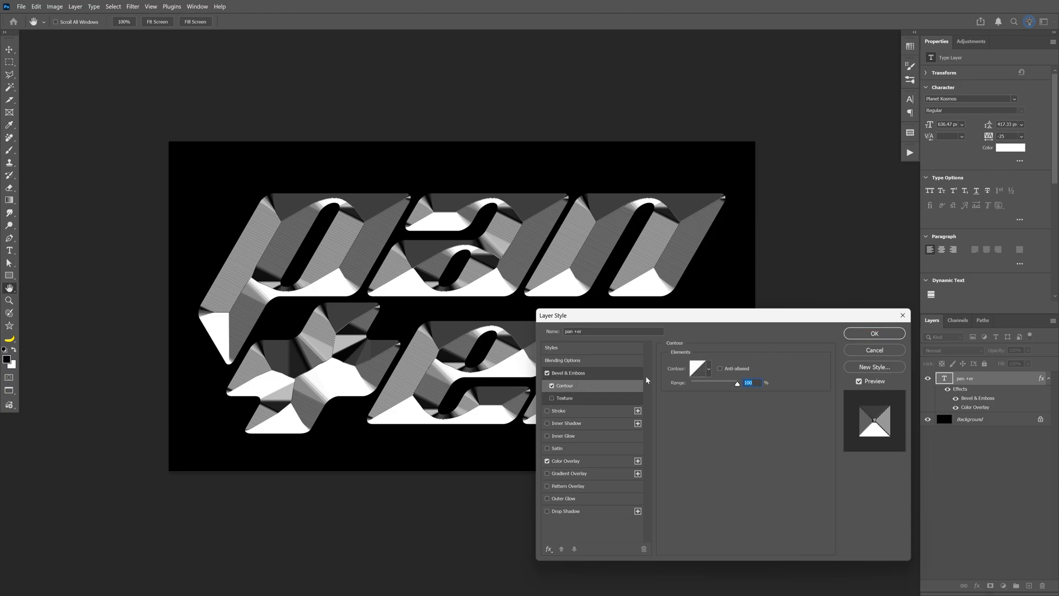
pyautogui.click(708, 368)
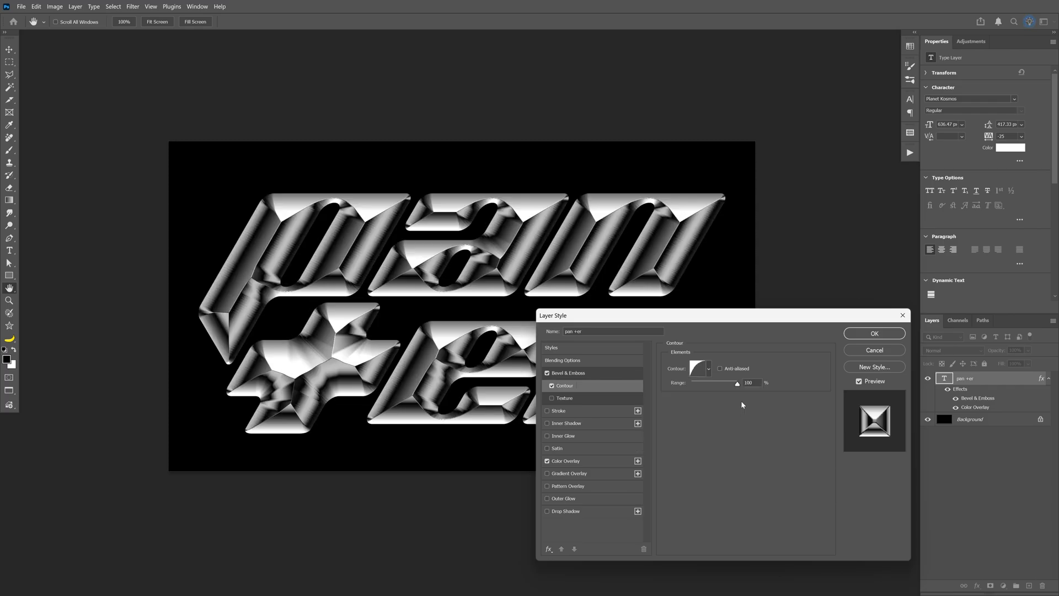
pyautogui.moveTo(737, 382); pyautogui.dragTo(692, 383)
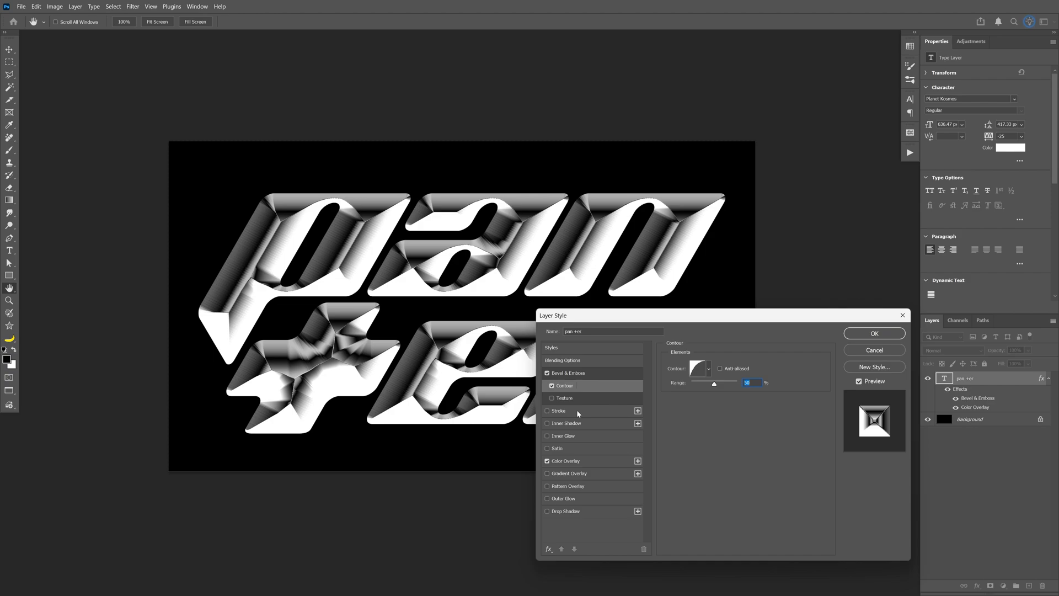
pyautogui.click(547, 411)
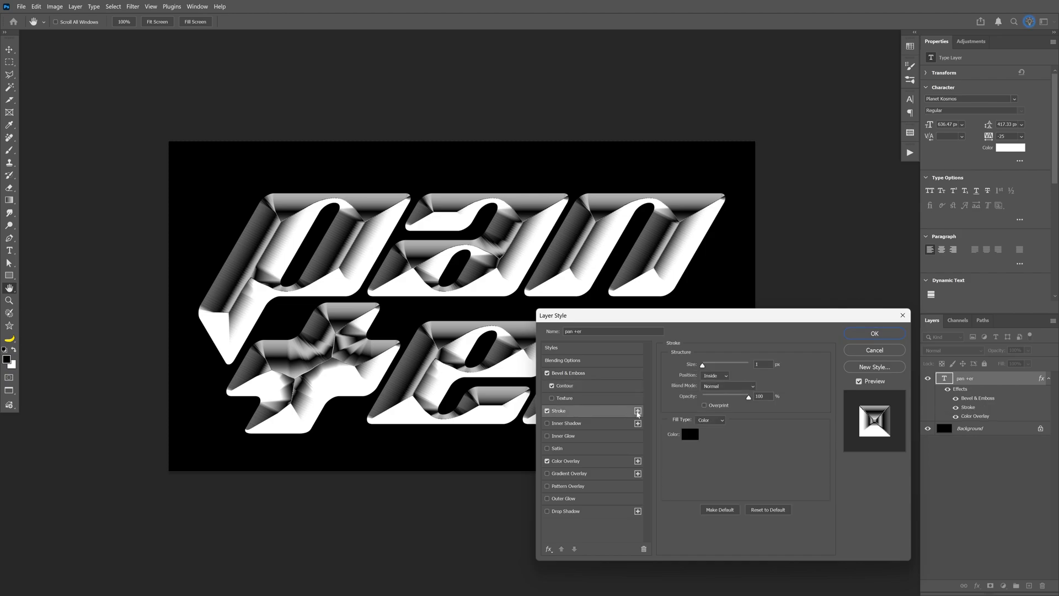
# Step: Duplicate the Stroke effect and place the copy Outside at 50% opacity
pyautogui.click(637, 411)
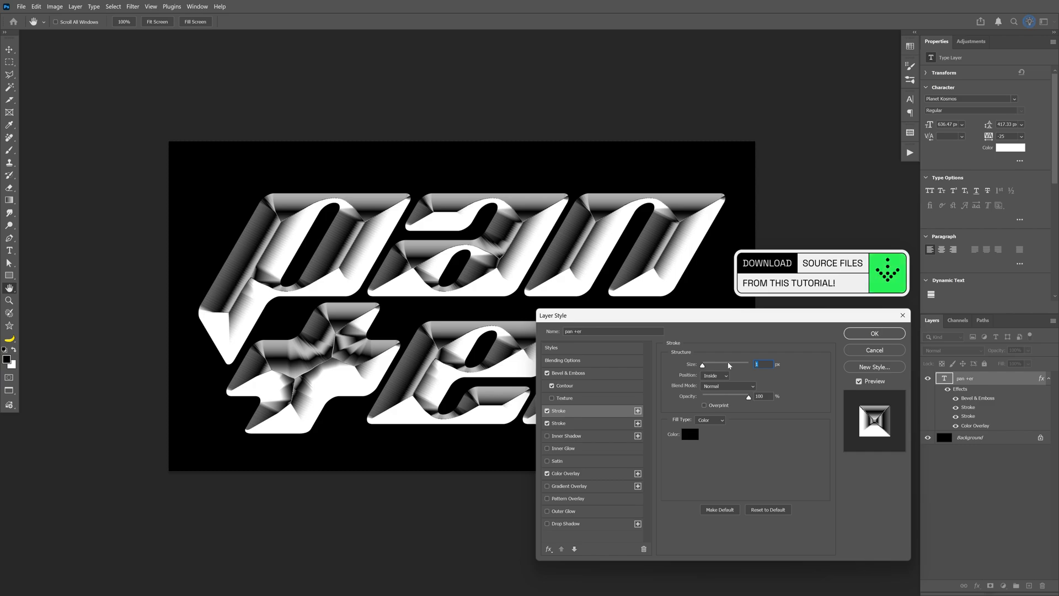
pyautogui.click(715, 376)
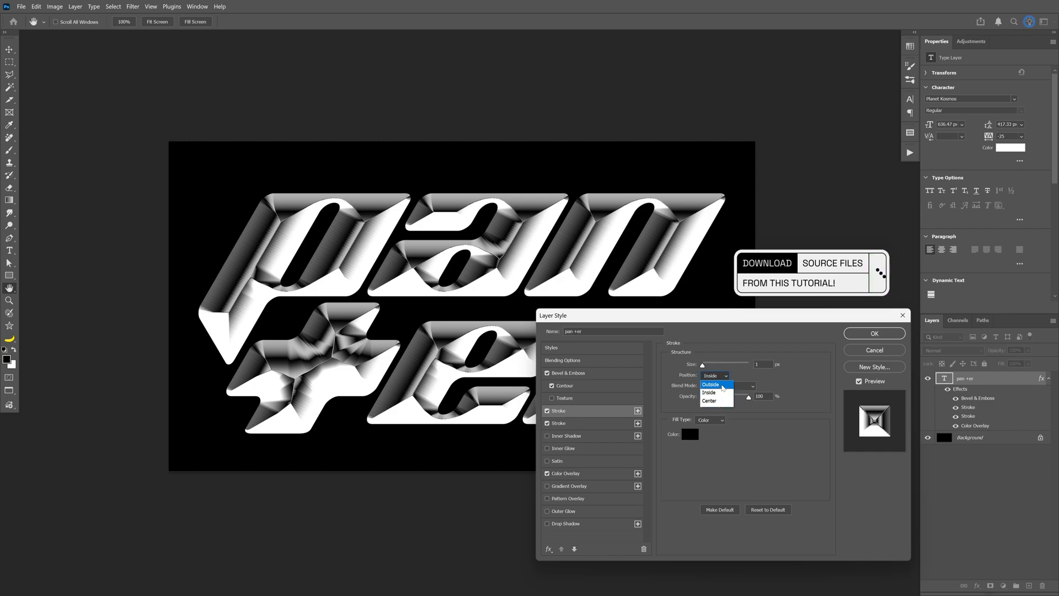
pyautogui.click(710, 384)
pyautogui.write('50')
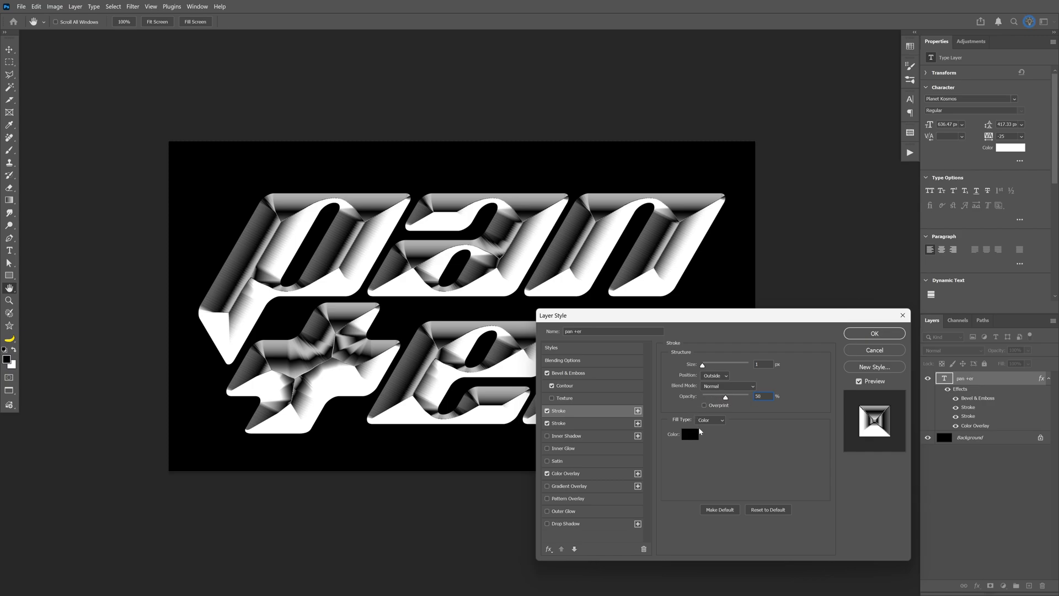
pyautogui.click(690, 434)
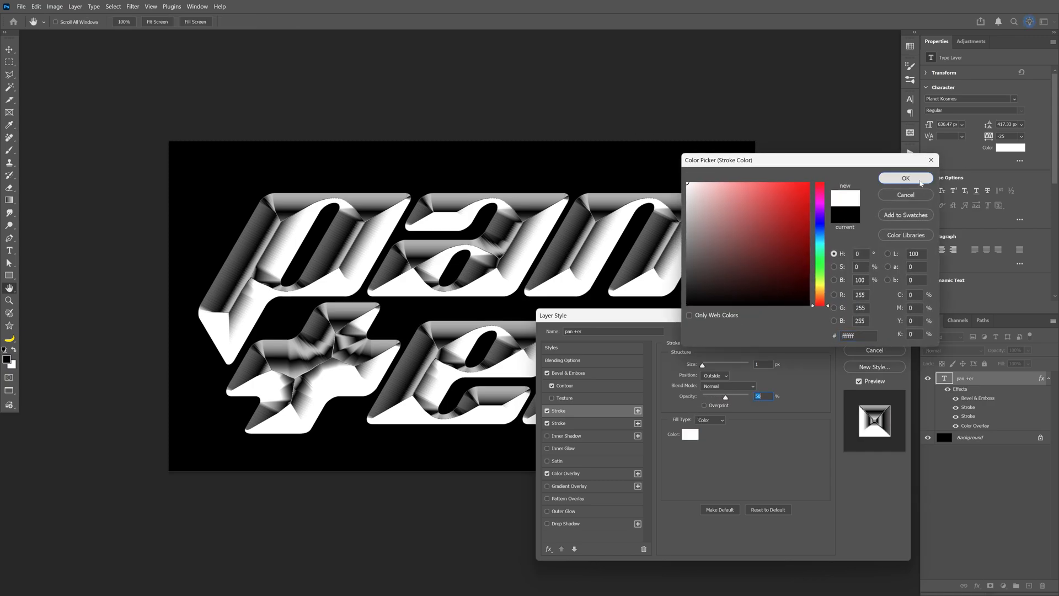
# Step: Make the second stroke white, 10 px, positioned Inside
pyautogui.click(905, 178)
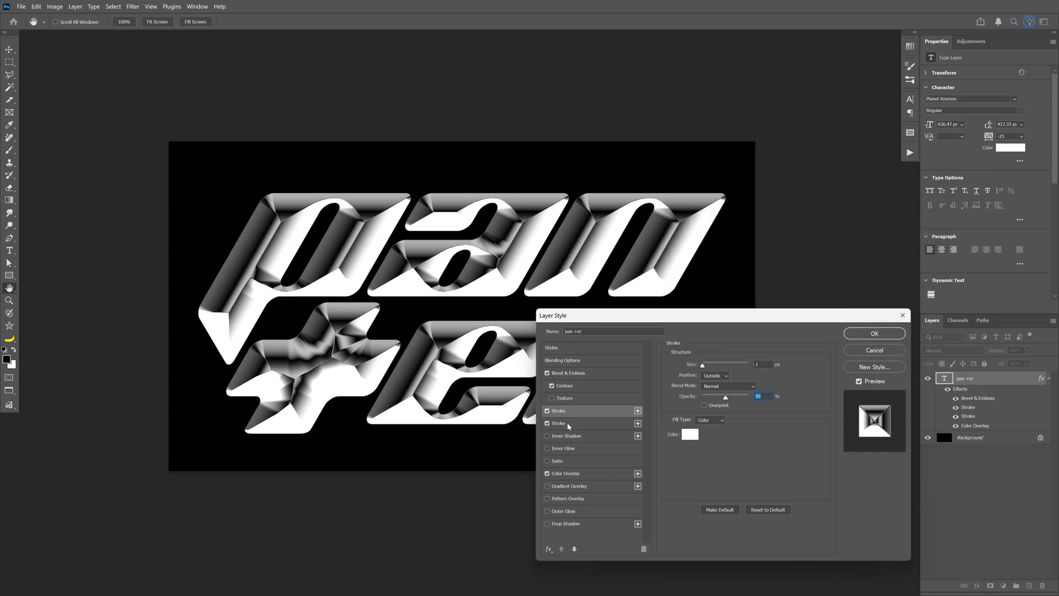
pyautogui.click(690, 434)
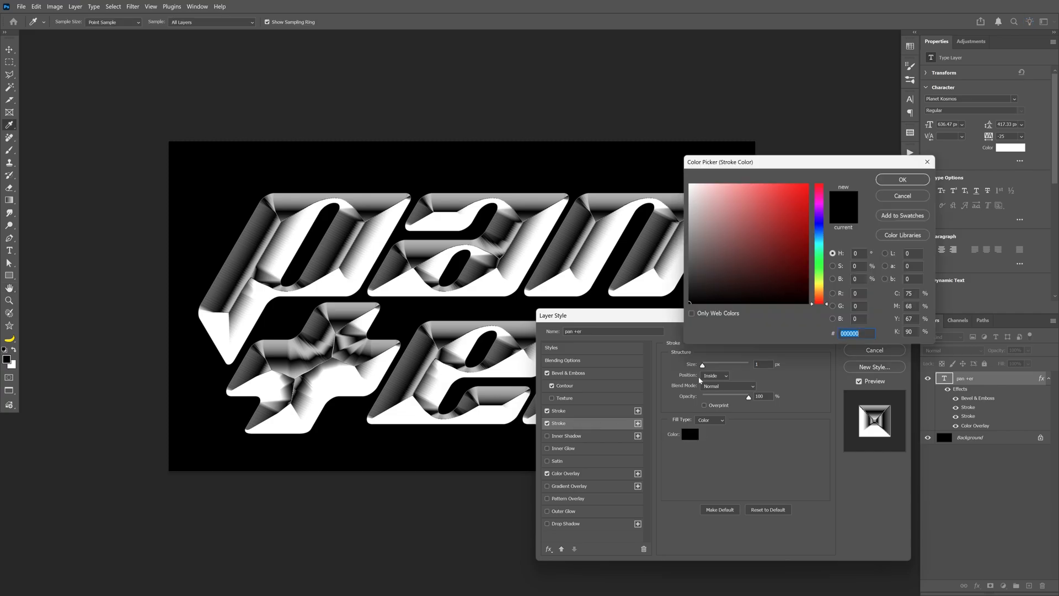
pyautogui.click(902, 179)
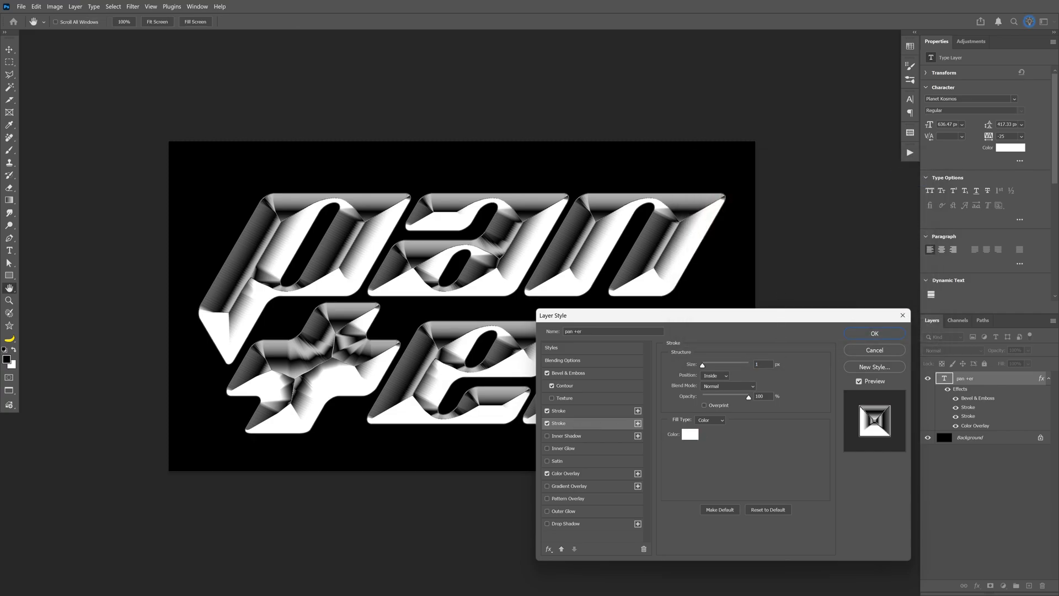
pyautogui.write('10')
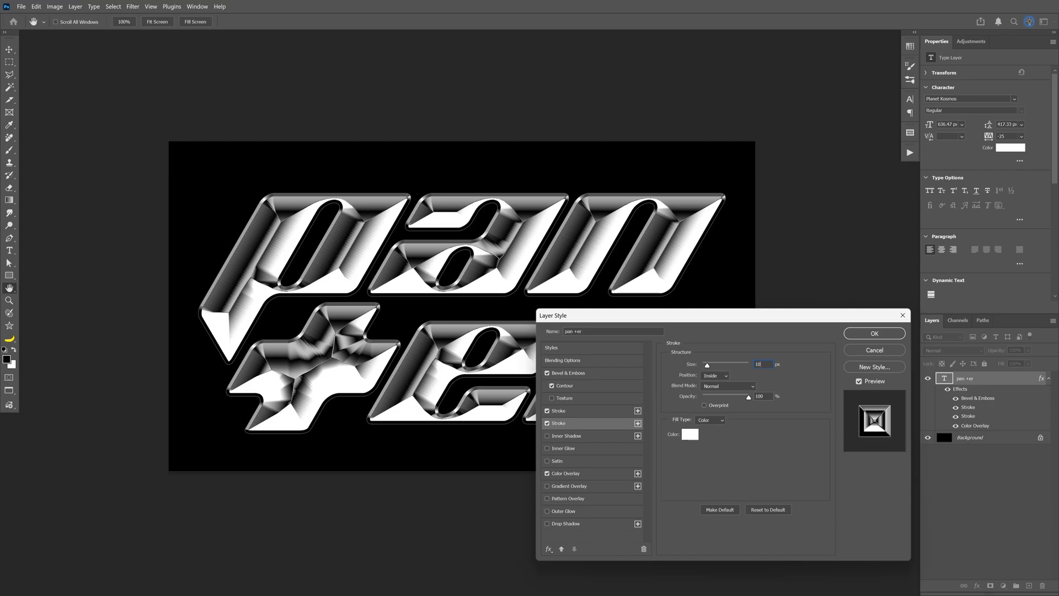
pyautogui.click(716, 376)
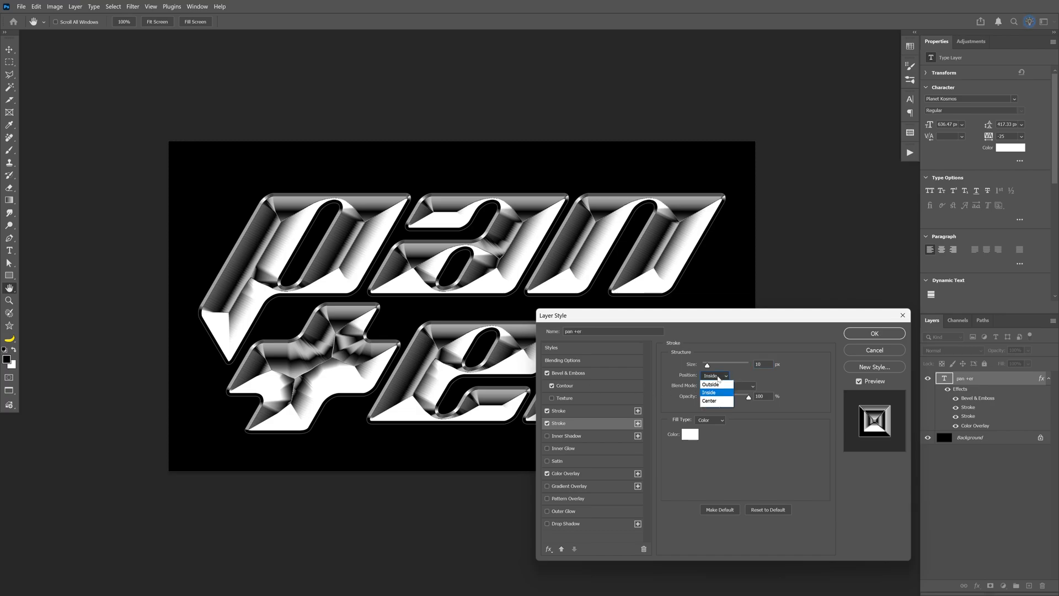
pyautogui.click(710, 392)
pyautogui.write('80')
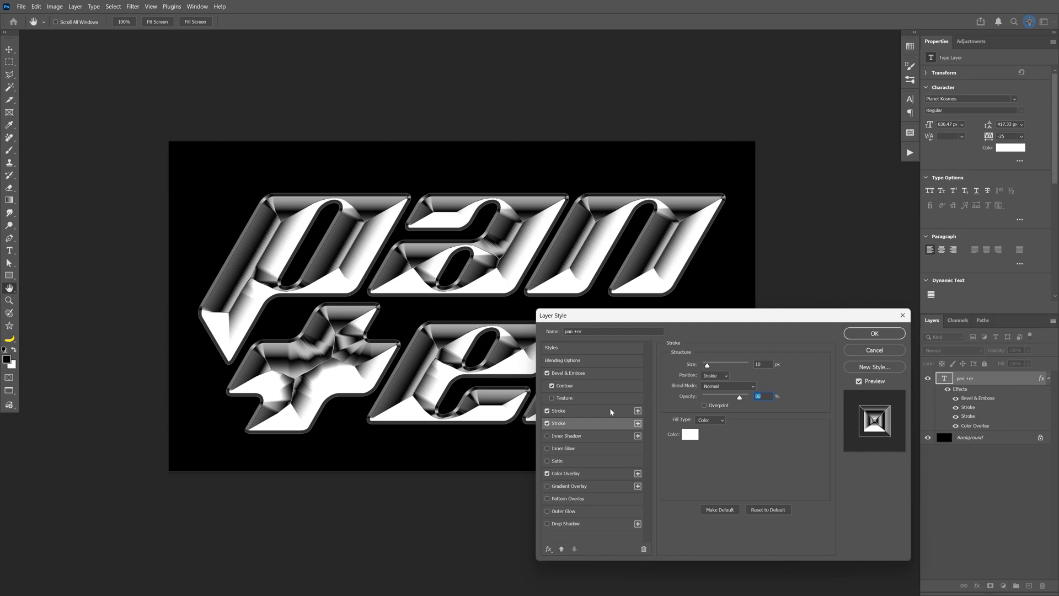
# Step: Add a blue (#0072ff) Inner Shadow at 100% opacity, distance 32, size 55, with a new contour
pyautogui.click(548, 436)
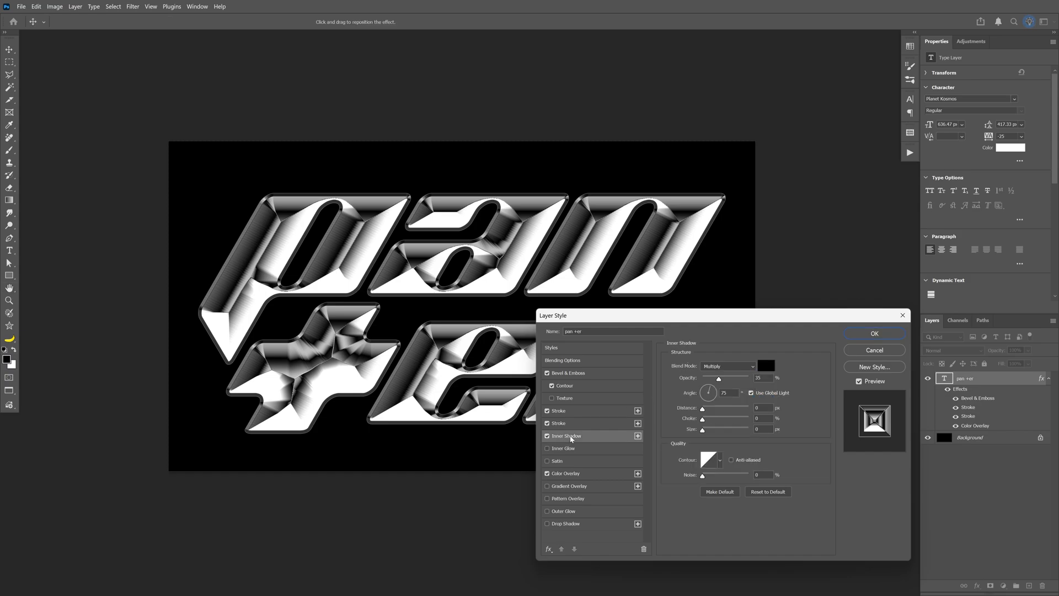
pyautogui.click(728, 365)
pyautogui.write('0072ff')
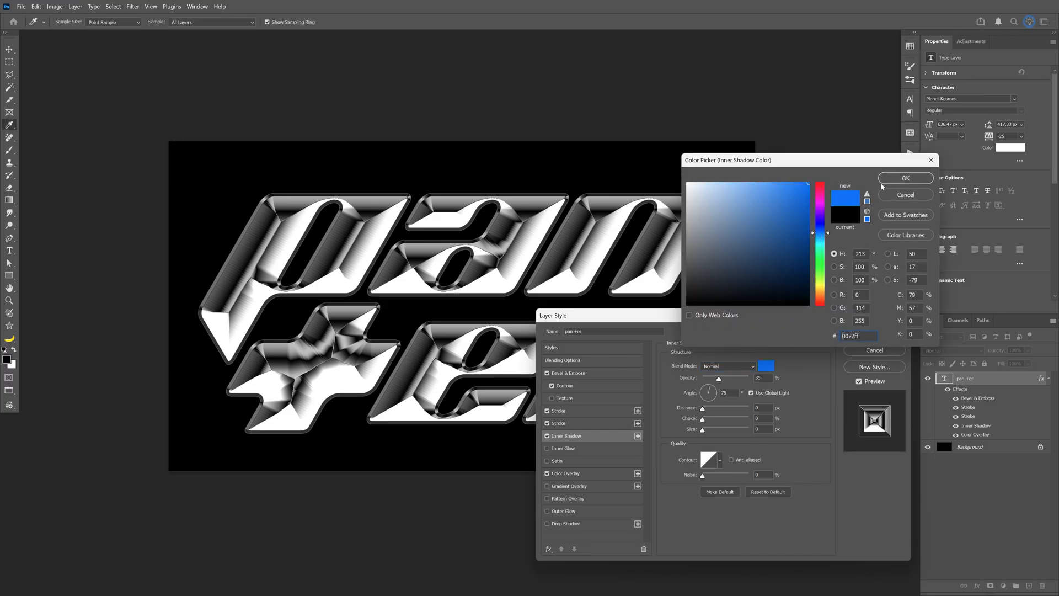
pyautogui.click(905, 178)
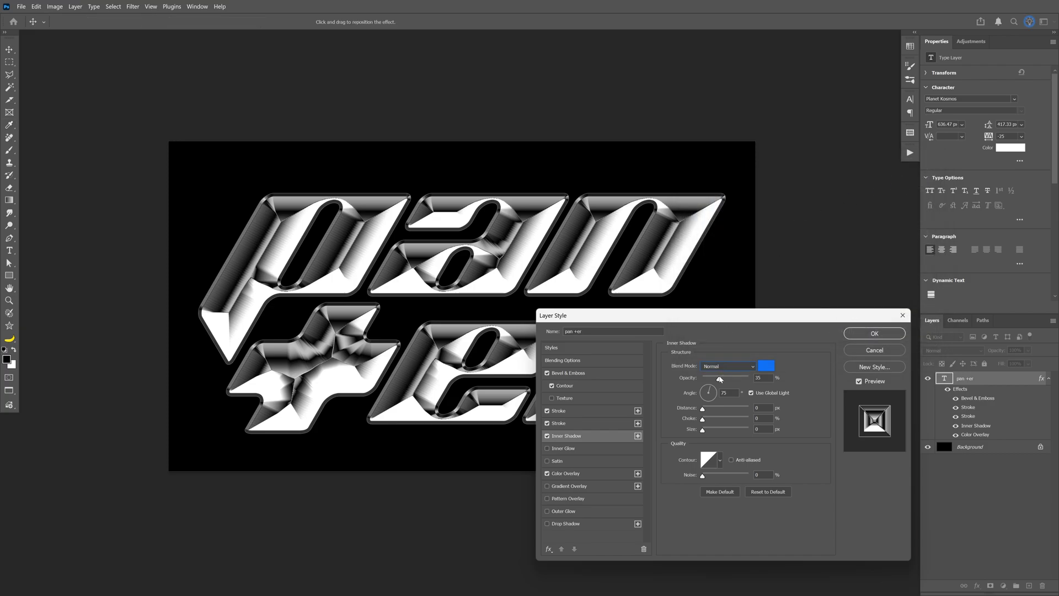
pyautogui.moveTo(718, 378); pyautogui.dragTo(748, 377)
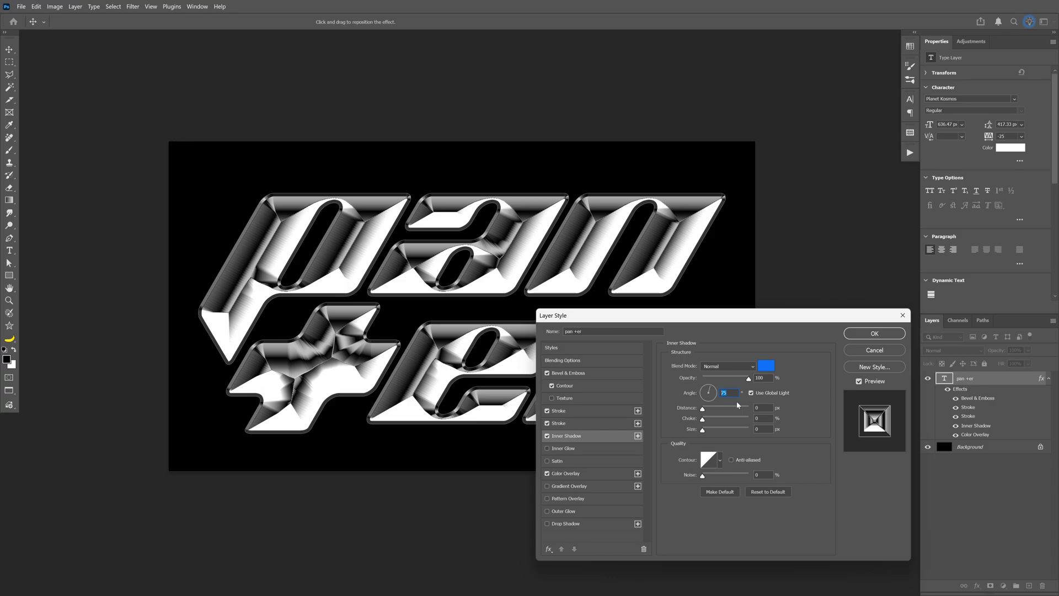
pyautogui.moveTo(702, 409); pyautogui.dragTo(718, 408)
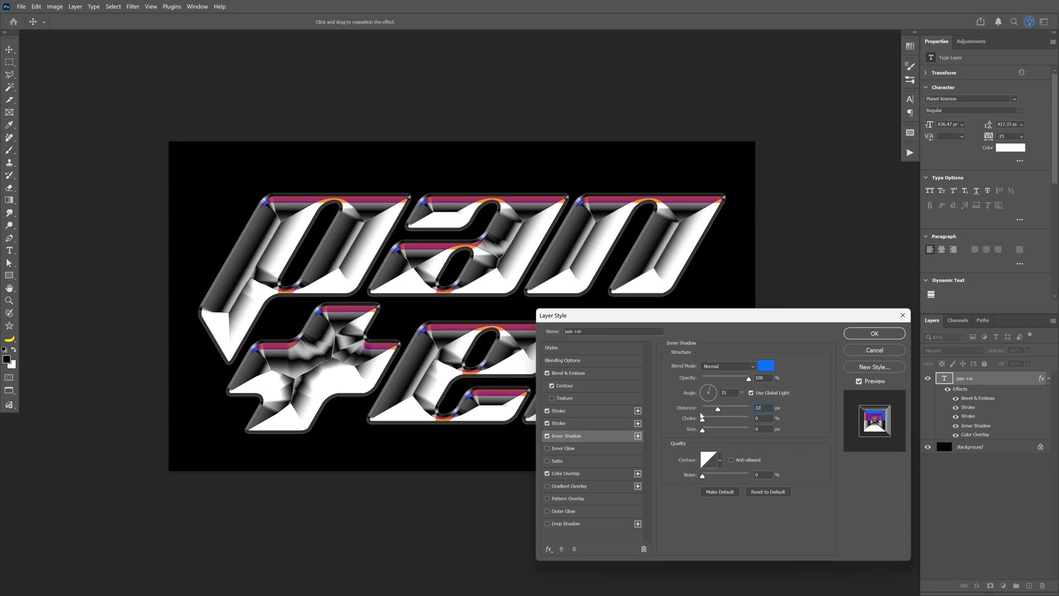
pyautogui.write('10')
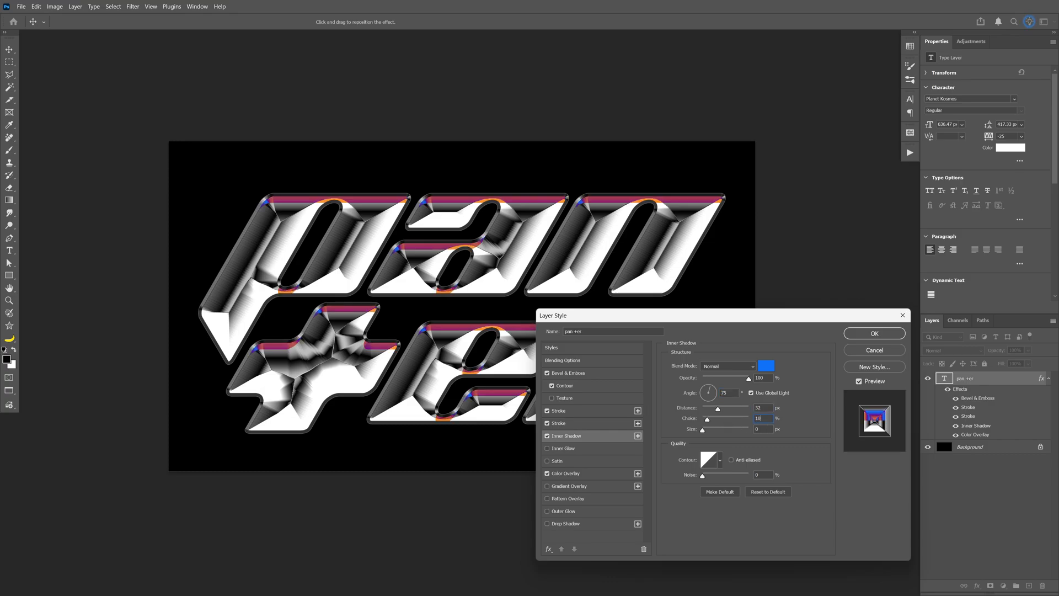
pyautogui.write('5')
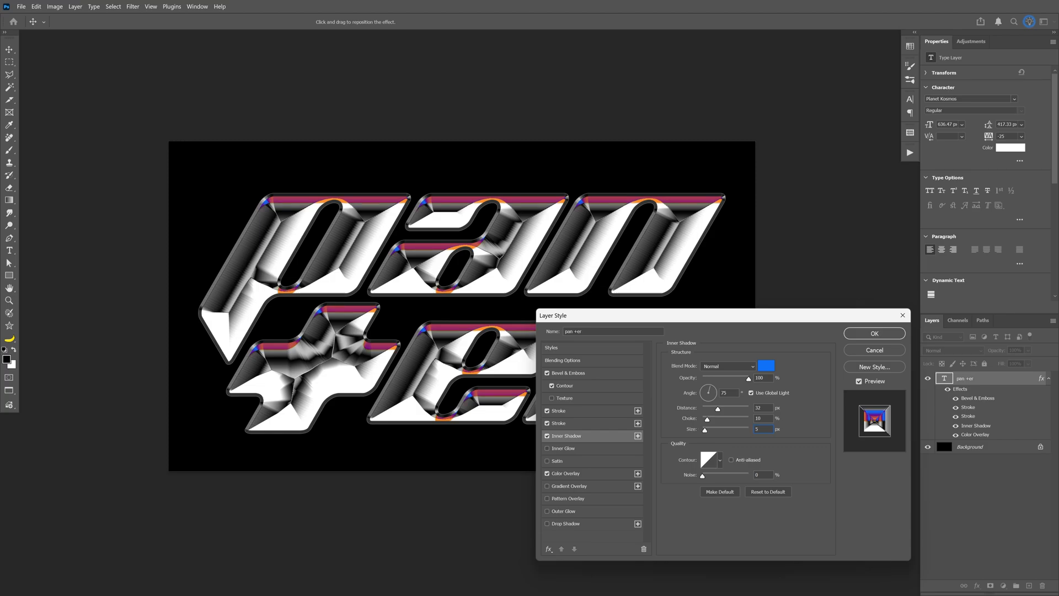
pyautogui.moveTo(704, 429); pyautogui.dragTo(714, 429)
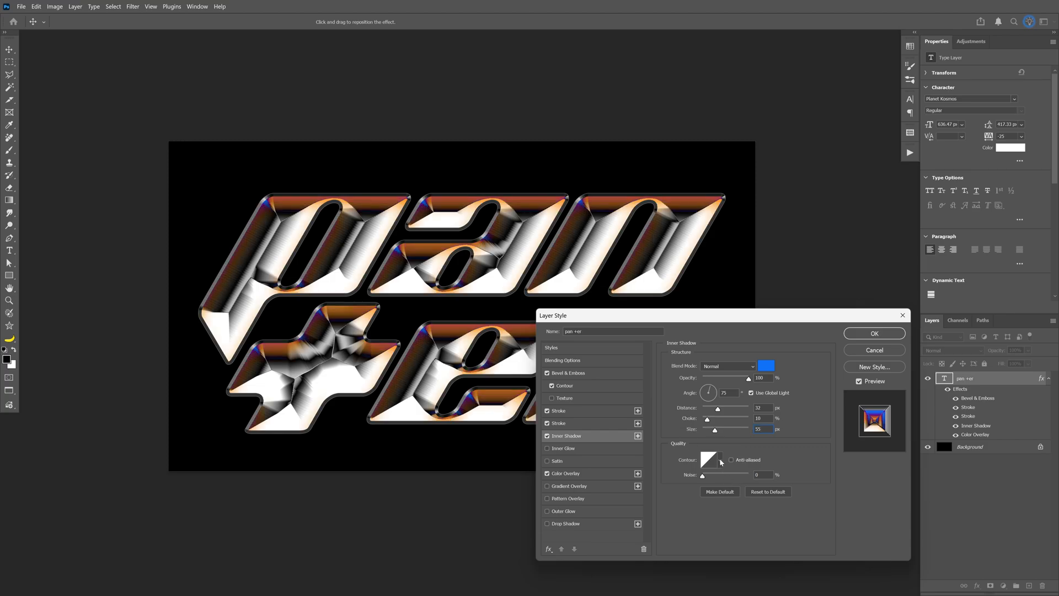
pyautogui.click(708, 460)
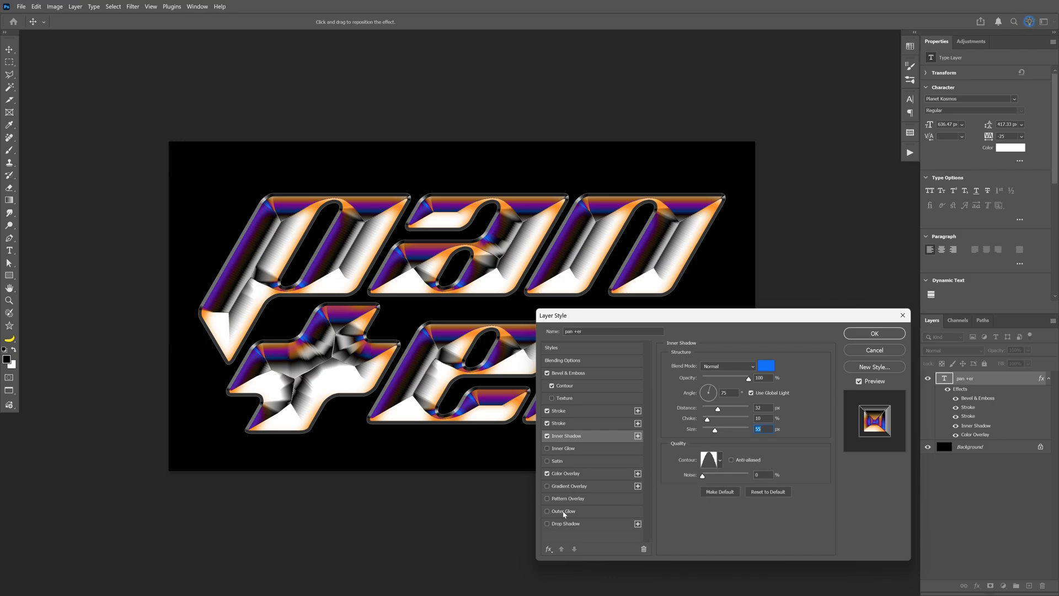
# Step: Add a blue Outer Glow and apply all the layer style effects
pyautogui.click(563, 511)
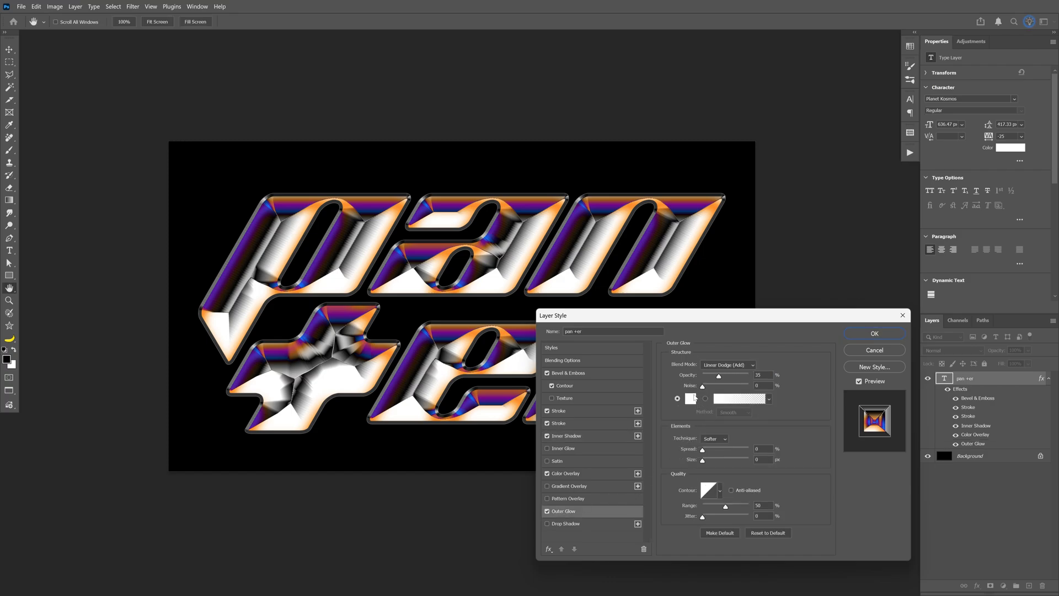
pyautogui.click(690, 397)
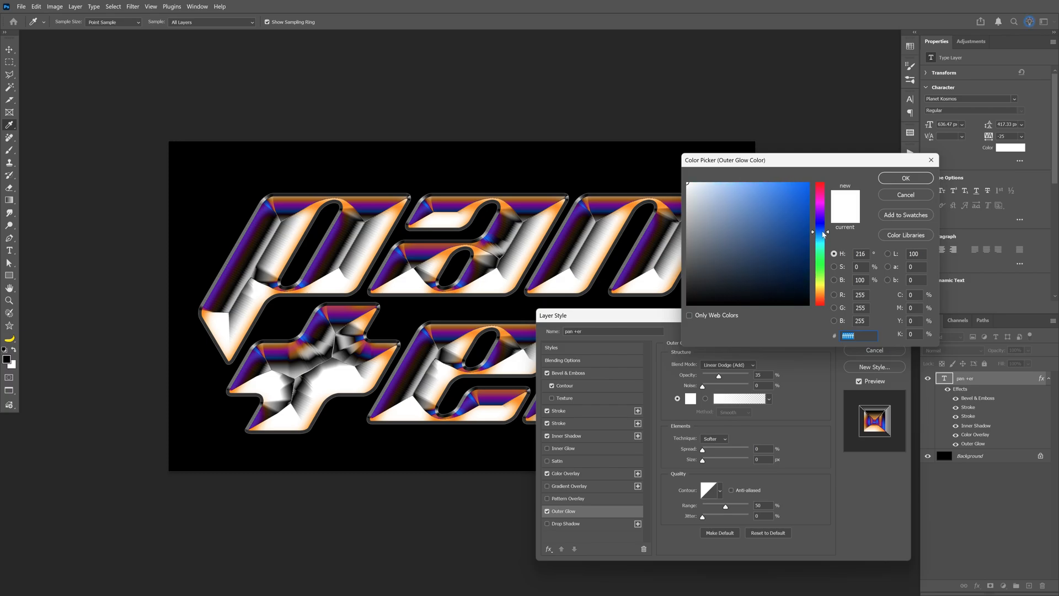
pyautogui.click(803, 189)
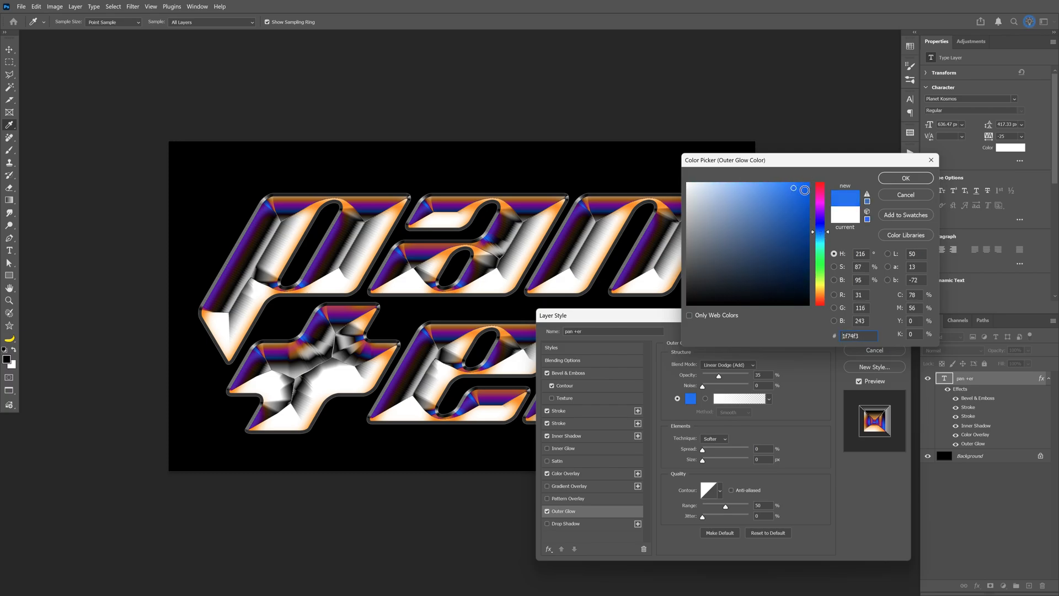
pyautogui.click(904, 177)
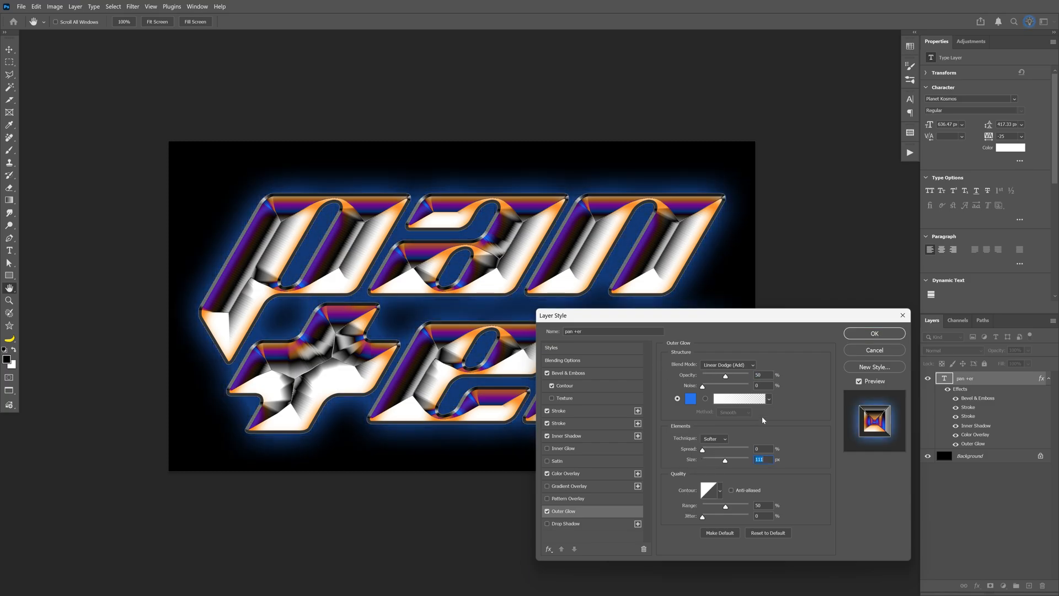
pyautogui.click(873, 333)
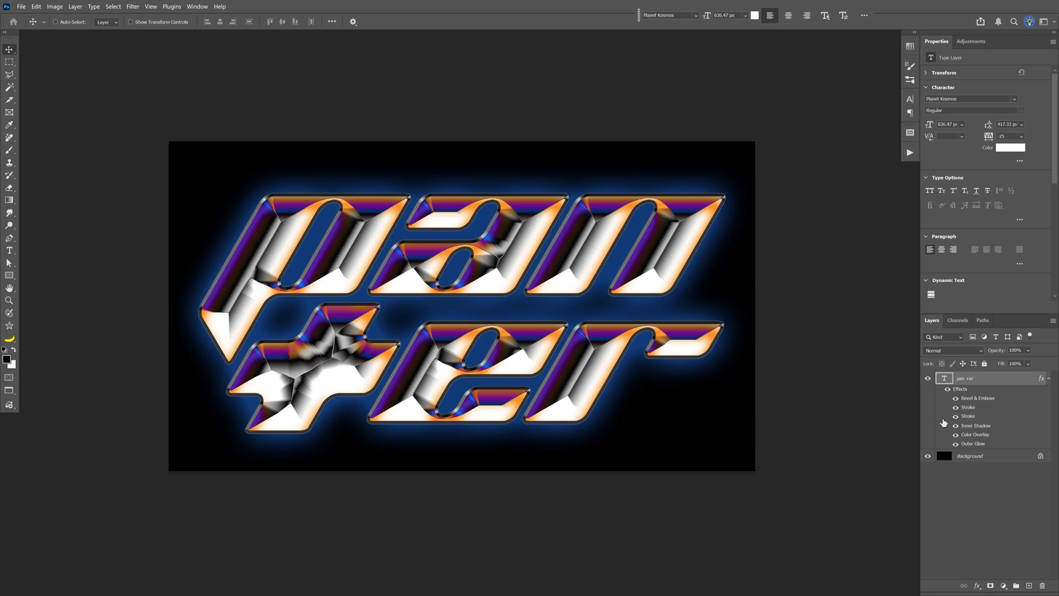
# Step: Convert the styled panter text layer into a smart object
pyautogui.rightClick(969, 455)
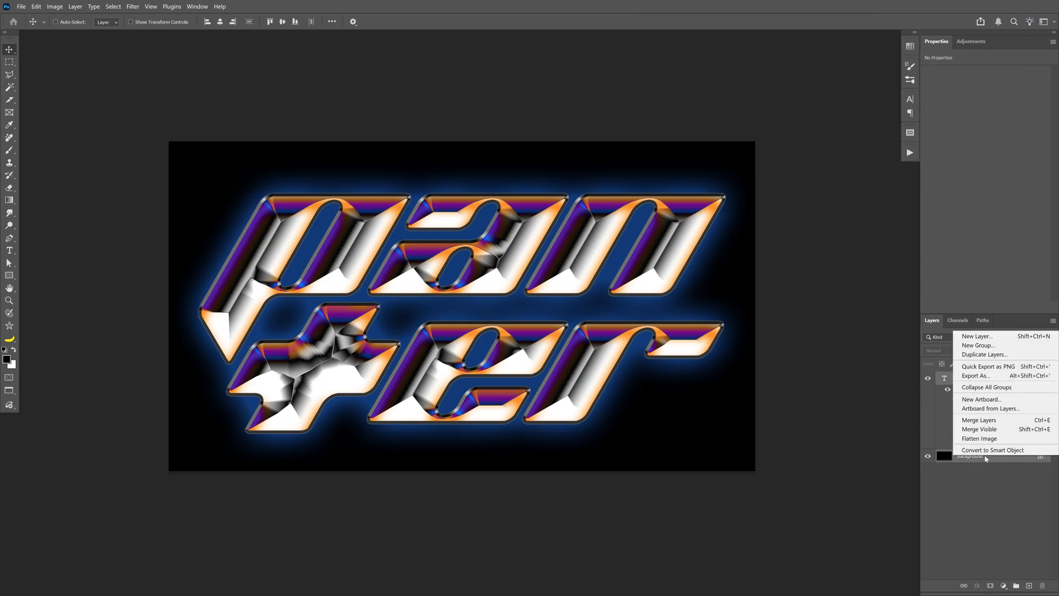
pyautogui.click(993, 450)
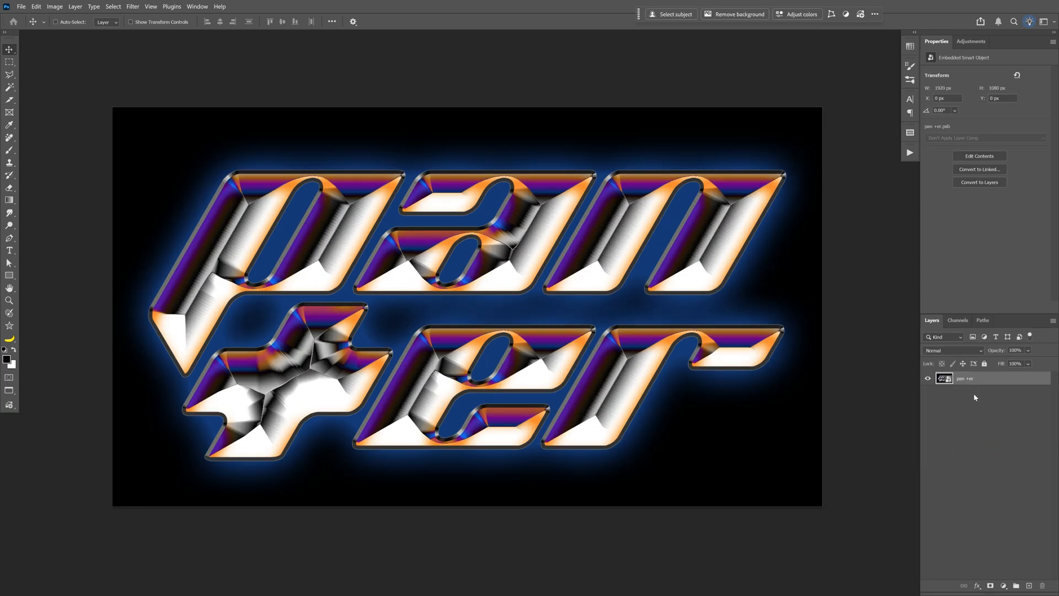
pyautogui.click(133, 6)
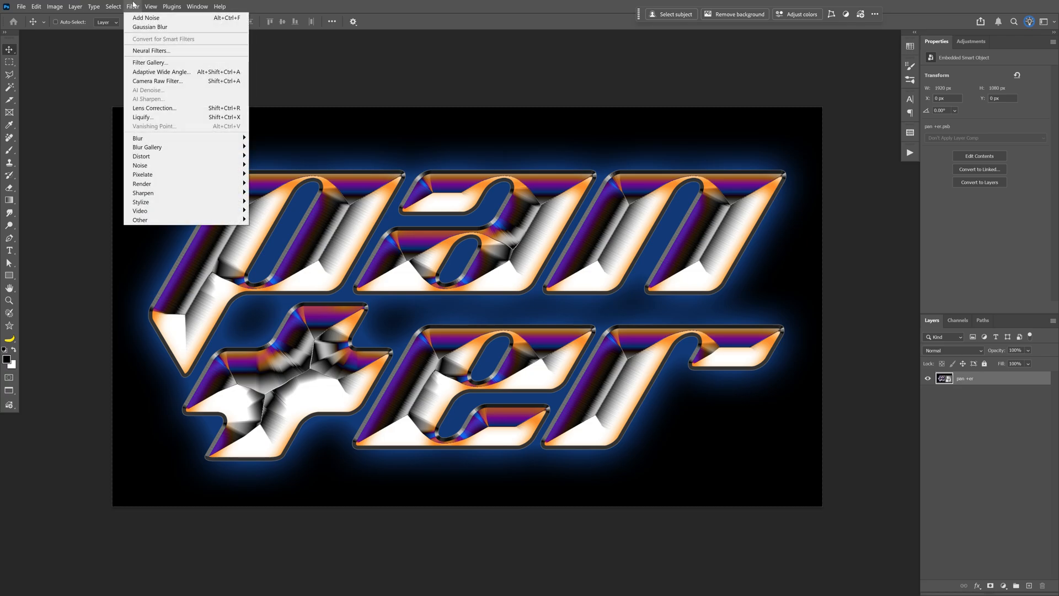
pyautogui.moveTo(138, 139)
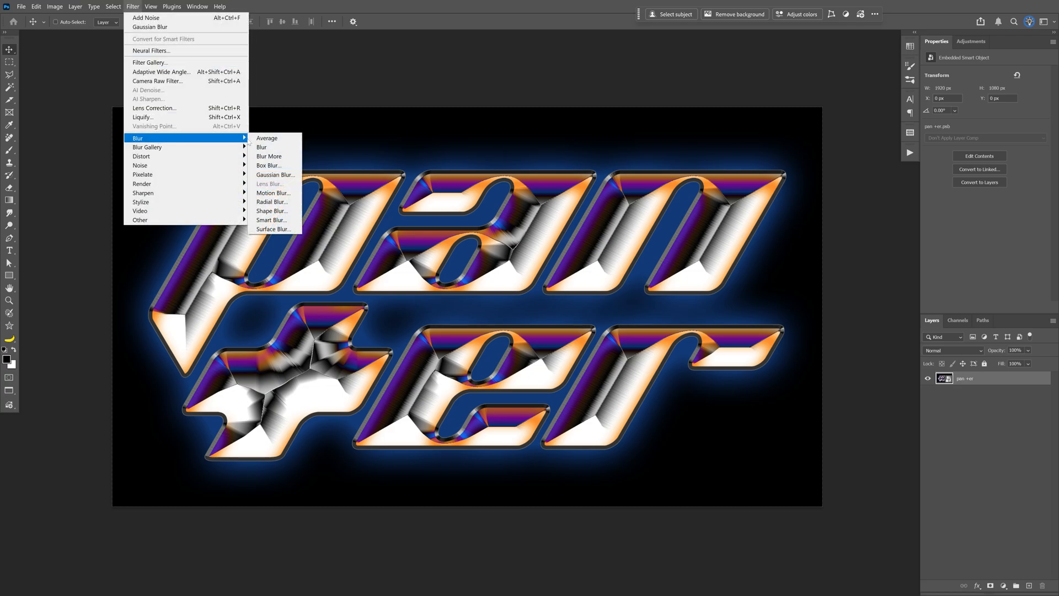
# Step: Apply a 0.5 px Gaussian Blur and 8% Uniform Add Noise as smart filters
pyautogui.click(275, 175)
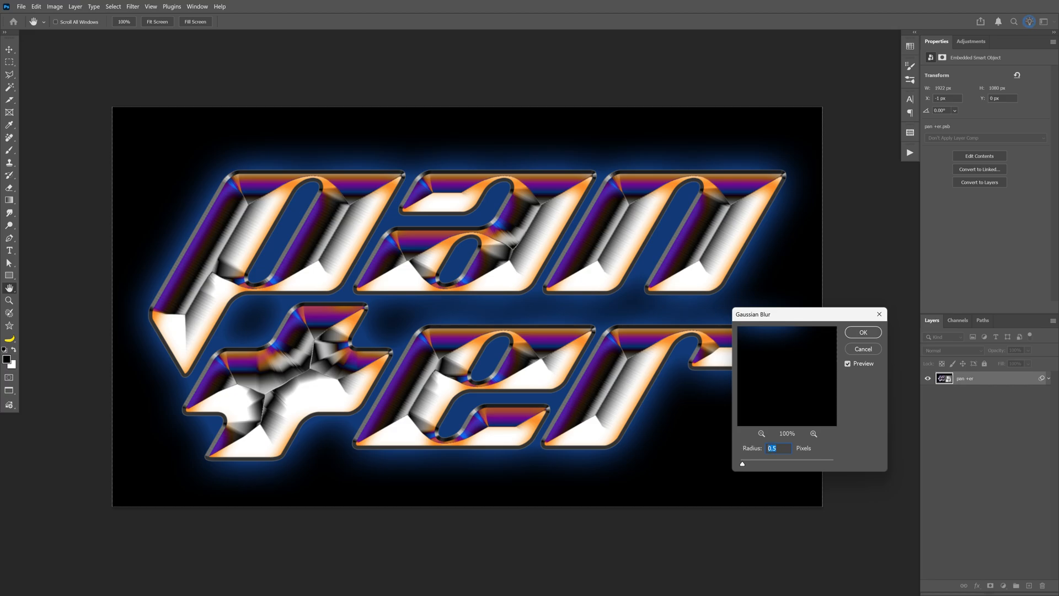
pyautogui.click(862, 332)
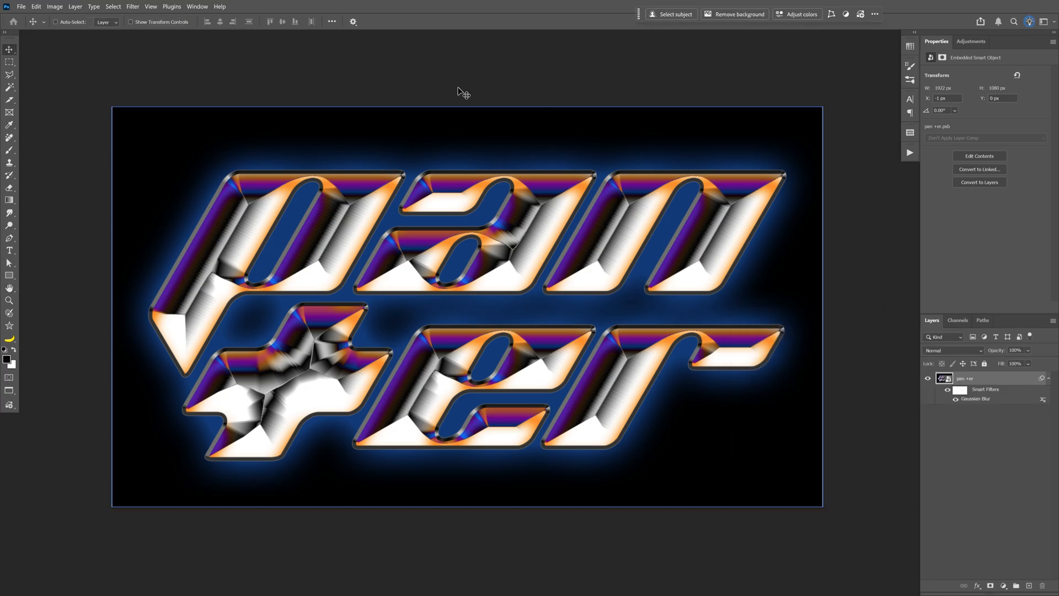
pyautogui.click(133, 6)
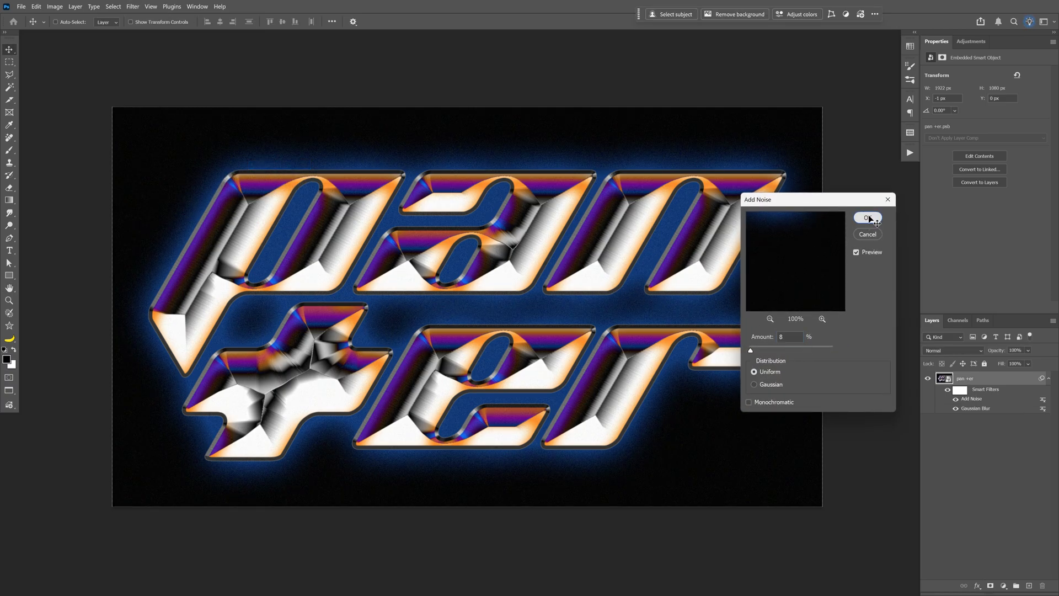
pyautogui.click(867, 217)
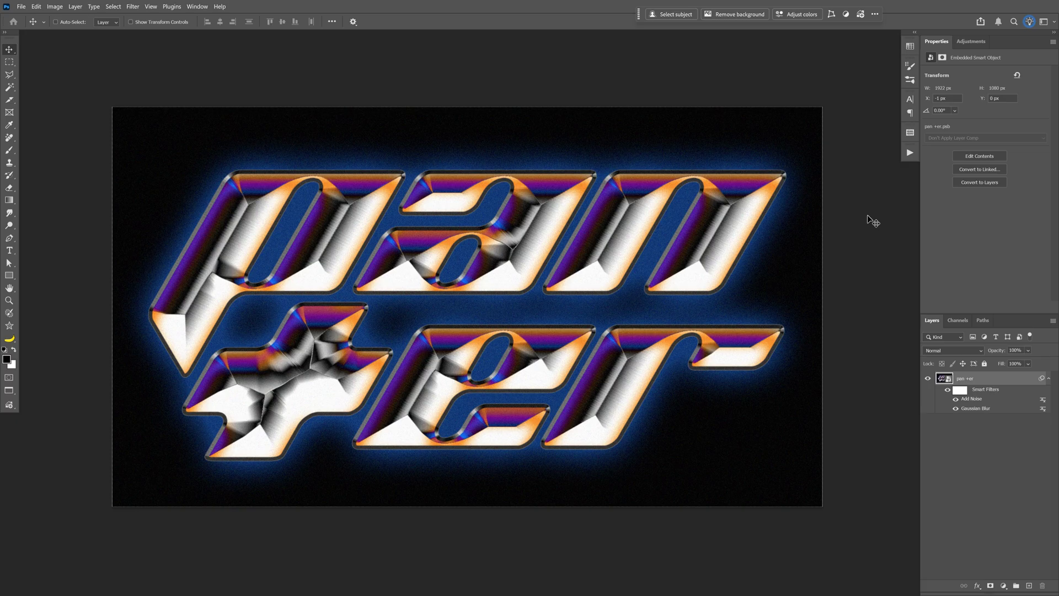